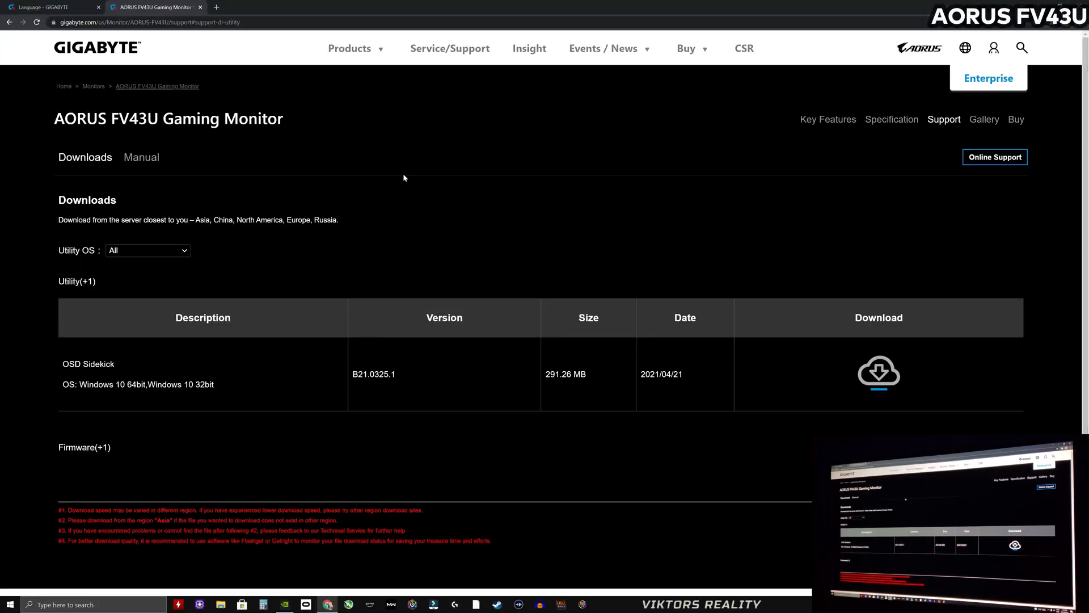
{"action": "mouse_move", "coordinate": [338, 190]}
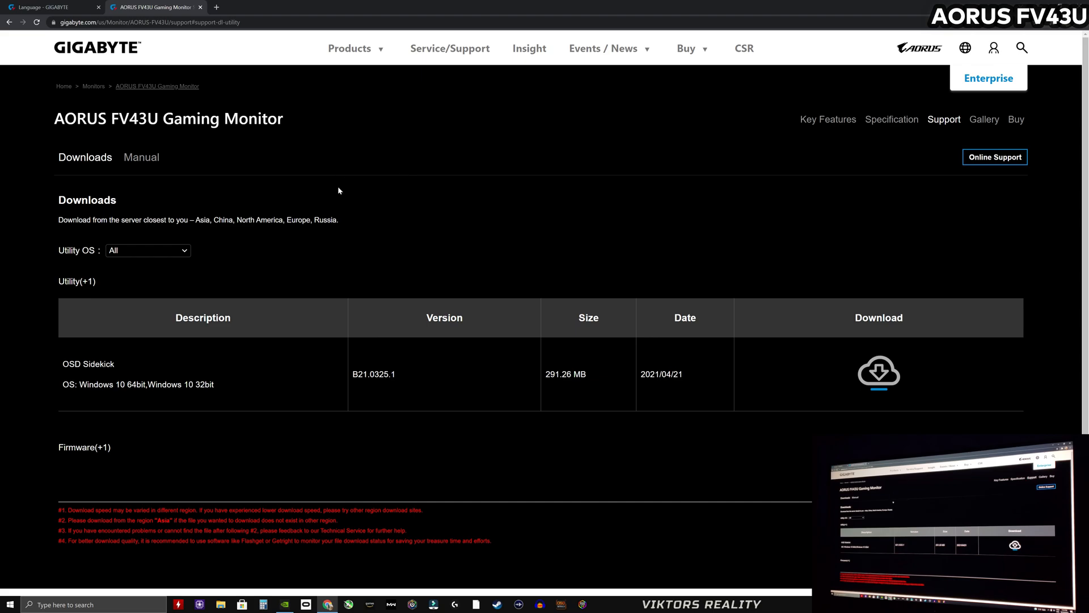
Switch to the 'Language - GIGABYTE' region selection page.
{"action": "left_click", "coordinate": [964, 47]}
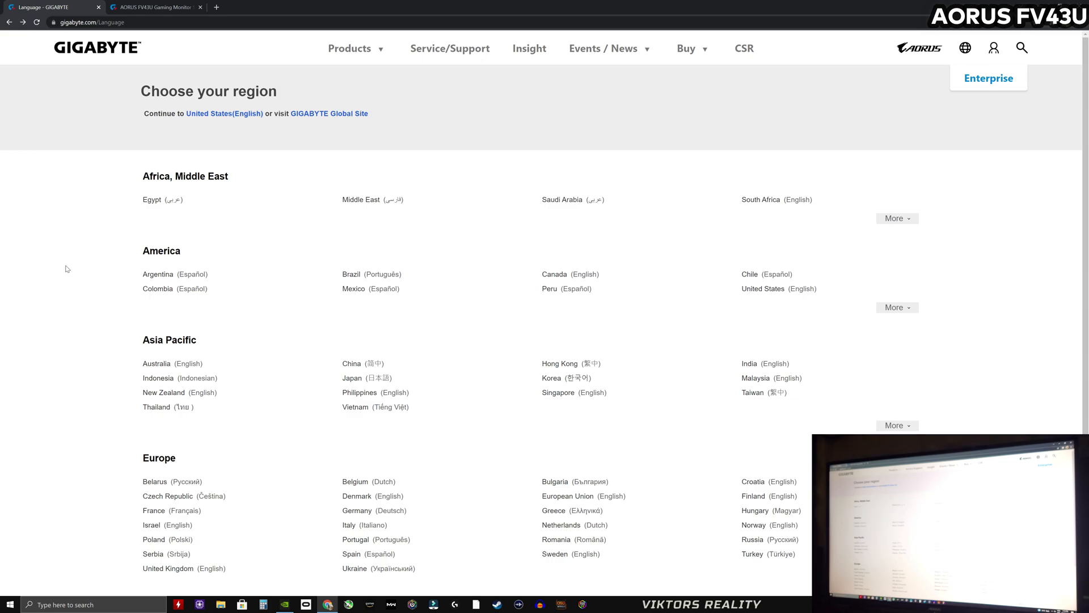
{"action": "mouse_move", "coordinate": [156, 10]}
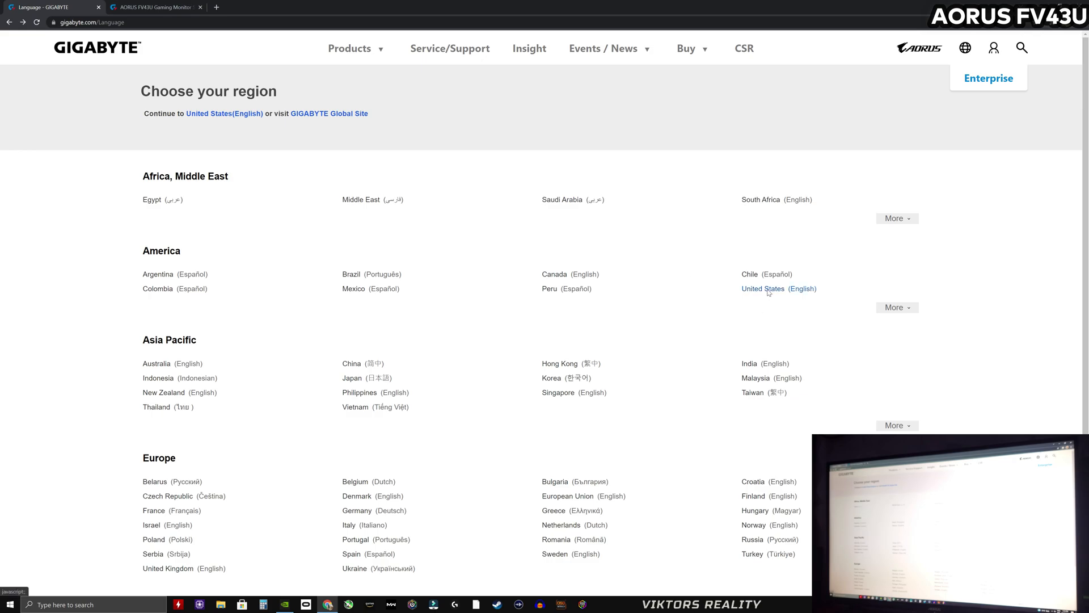
Choose 'United States (English)' to reach the AORUS FV43U US product page.
{"action": "left_click", "coordinate": [763, 289]}
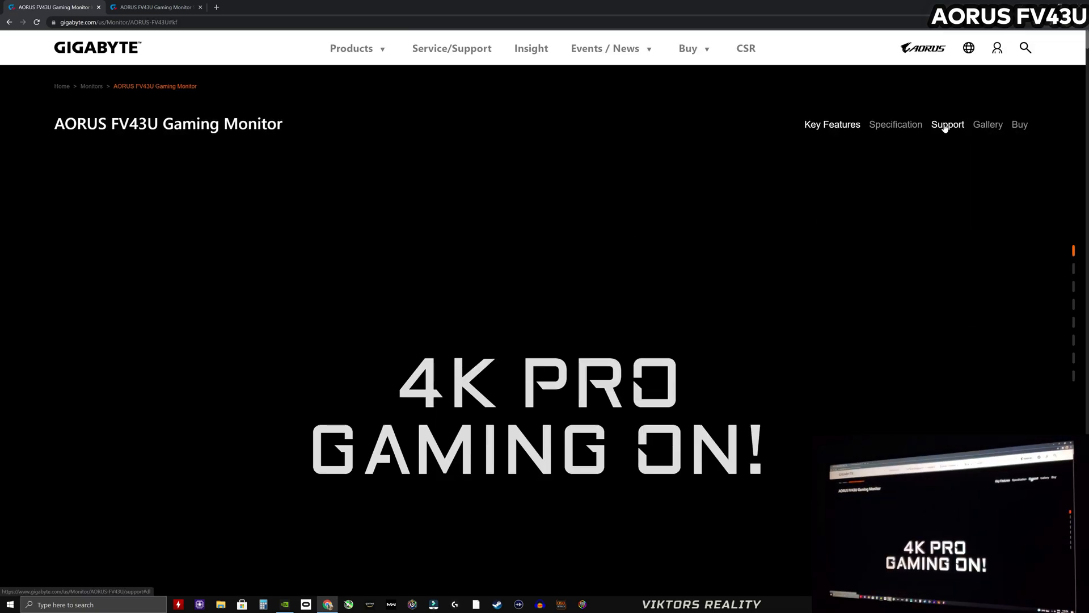
From FV43U Support downloads, expand Utility and download the OSD Sidekick utility.
{"action": "left_click", "coordinate": [946, 125]}
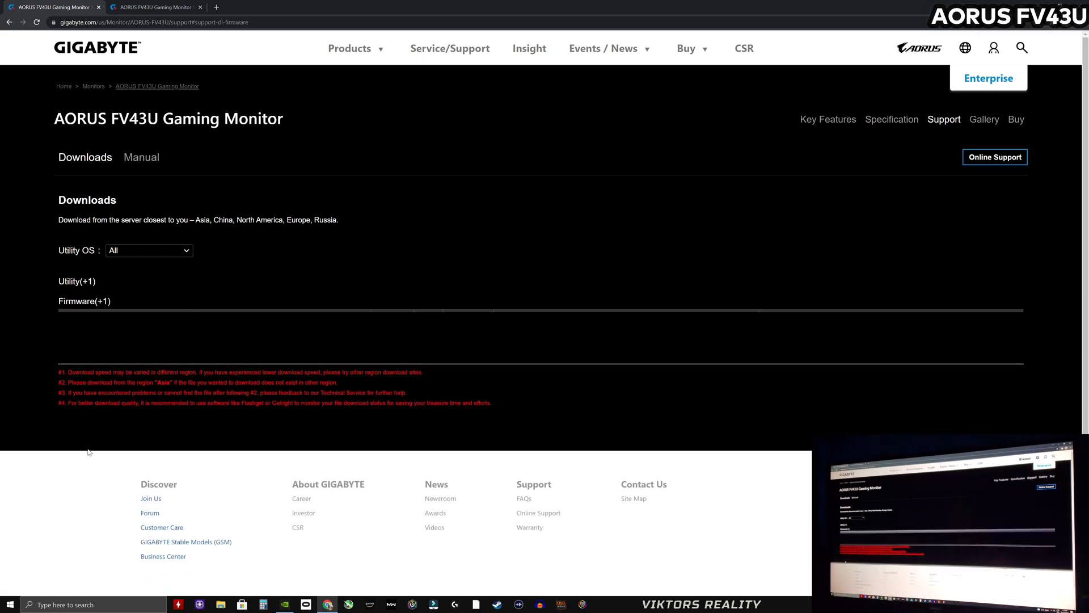
{"action": "left_click", "coordinate": [83, 300]}
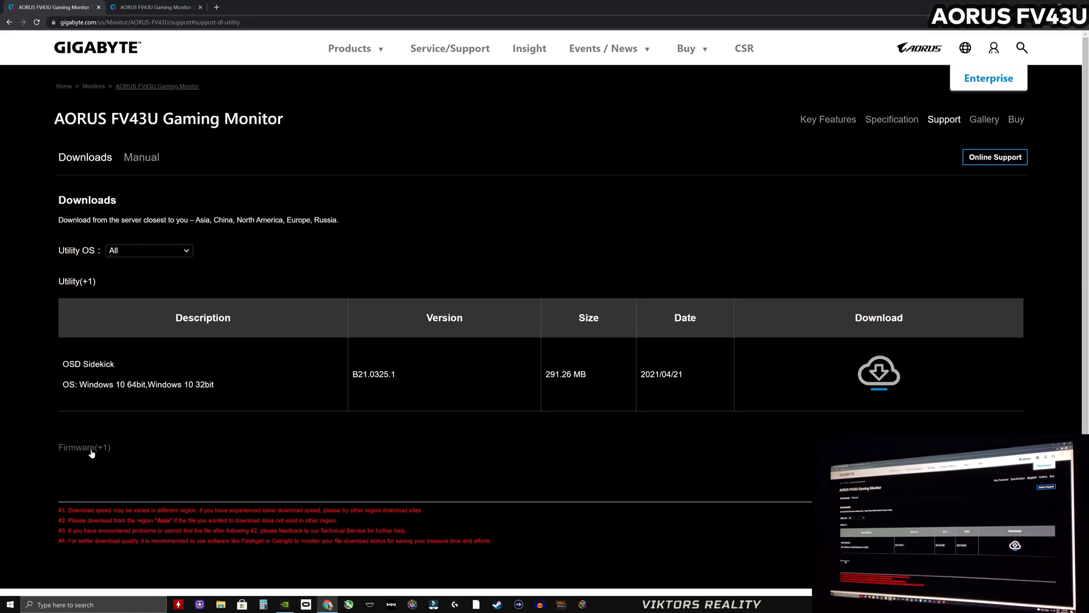
{"action": "left_click", "coordinate": [83, 447]}
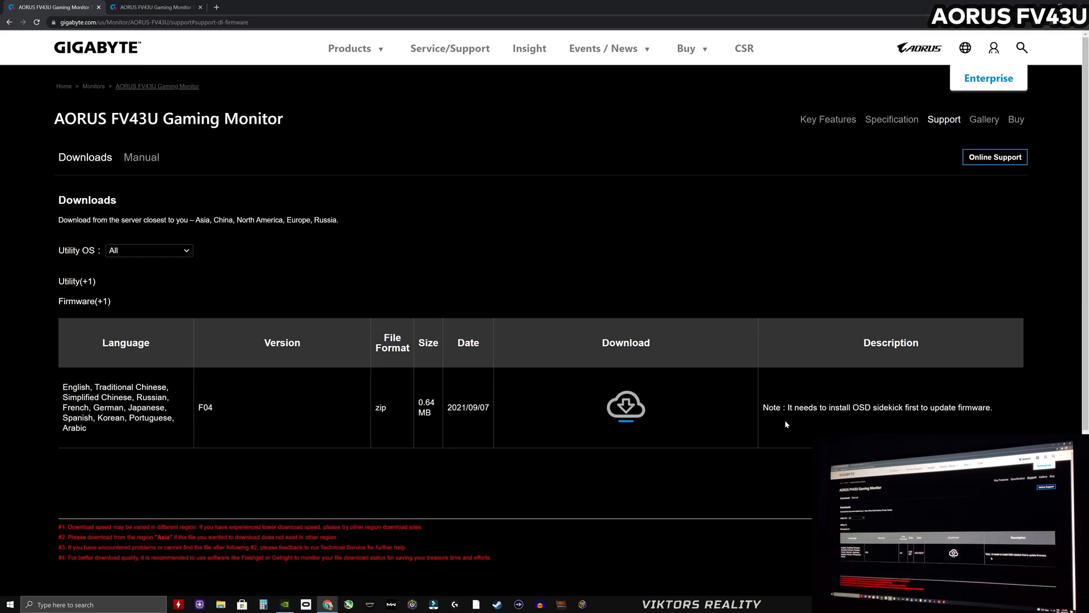
{"action": "mouse_move", "coordinate": [973, 418]}
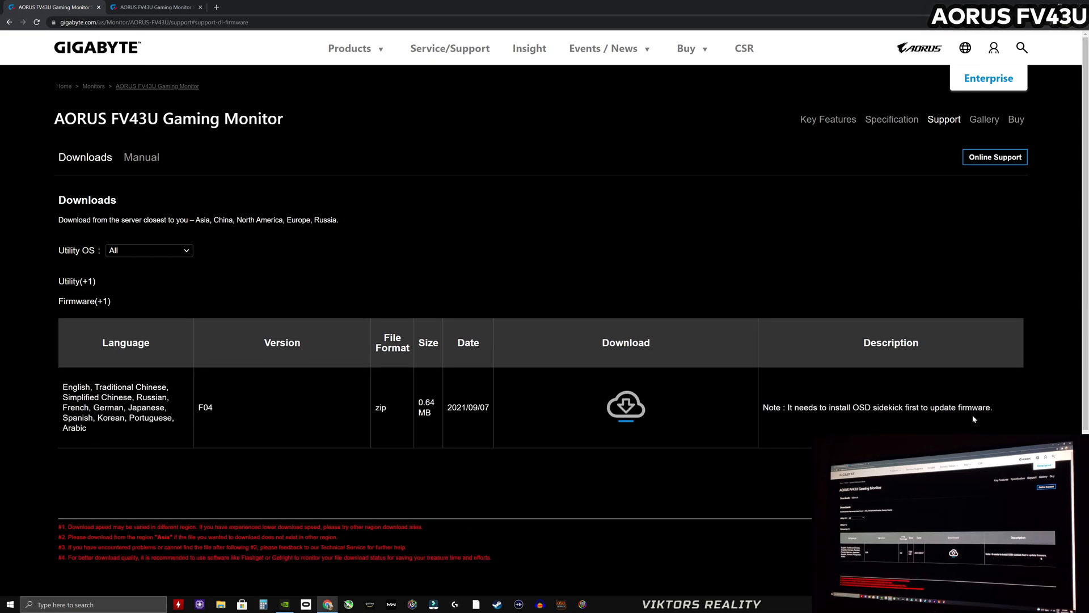
{"action": "left_click", "coordinate": [76, 280]}
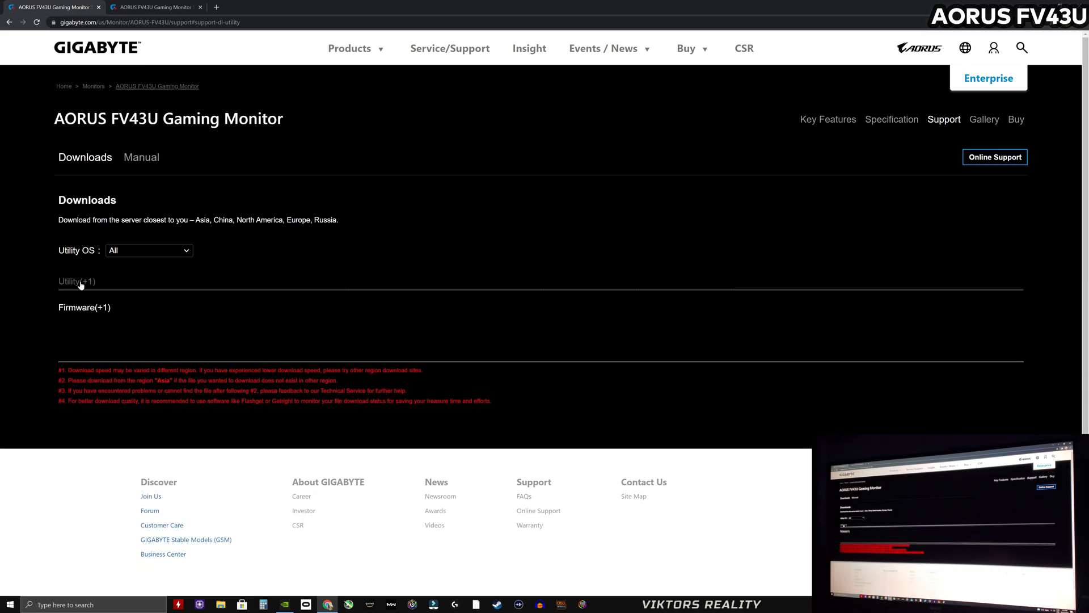
{"action": "left_click", "coordinate": [76, 281]}
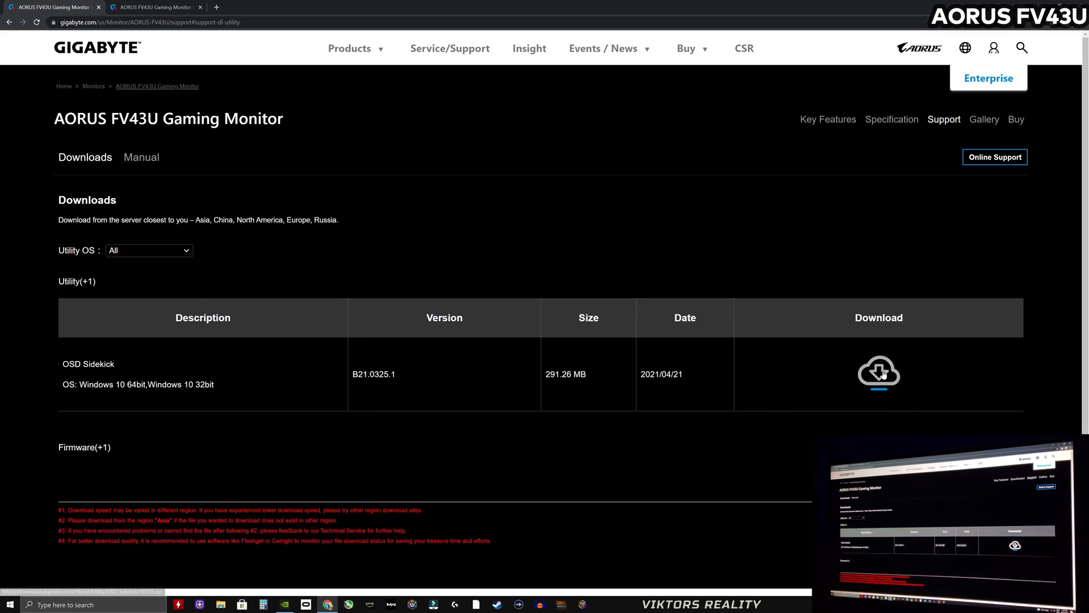
{"action": "left_click", "coordinate": [879, 374]}
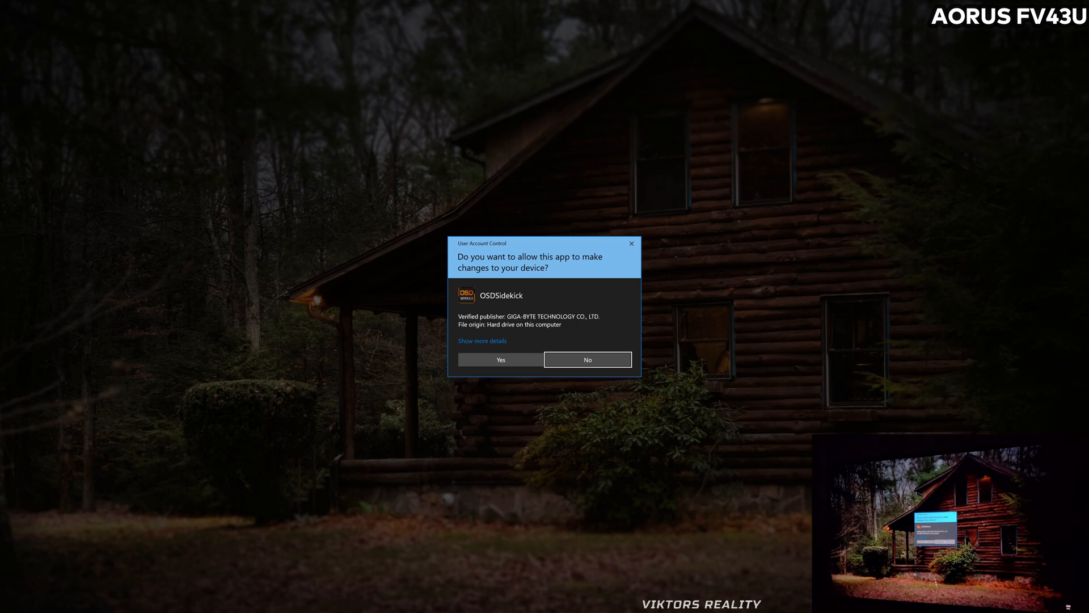
Allow OSDSidekick to make changes in the User Account Control prompt.
{"action": "left_click", "coordinate": [499, 360]}
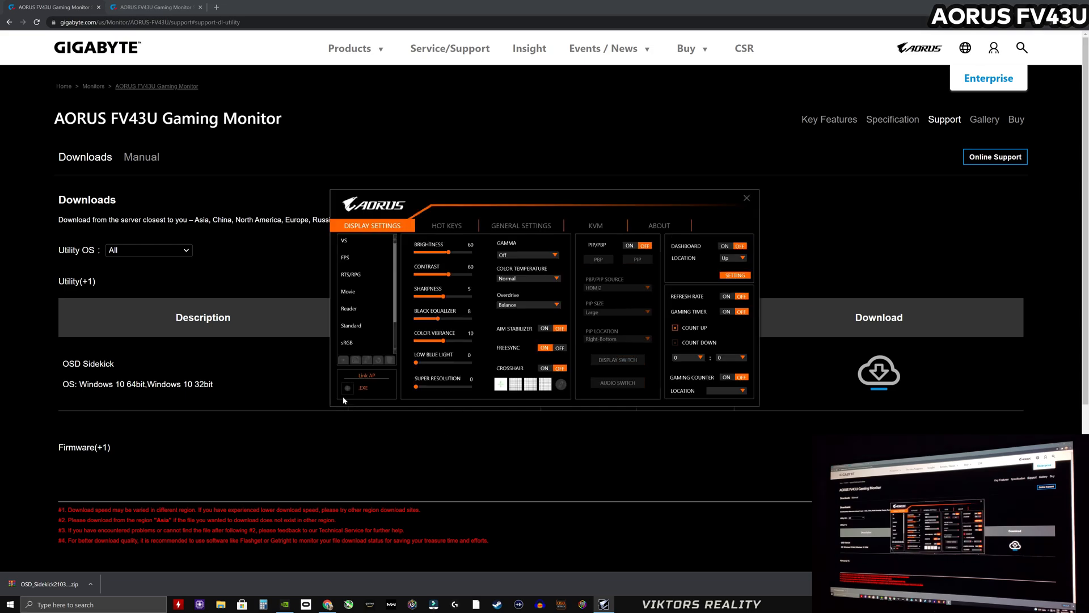
View Hot Keys, General Settings, KVM and About showing firmware F04, then close OSD Sidekick.
{"action": "left_click", "coordinate": [447, 224]}
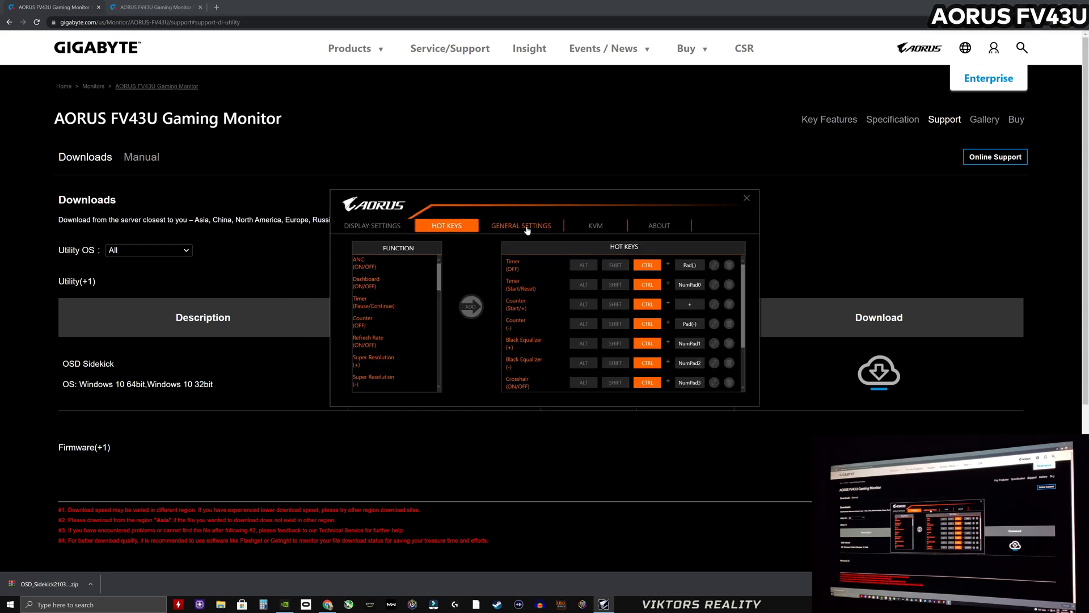
{"action": "left_click", "coordinate": [521, 225]}
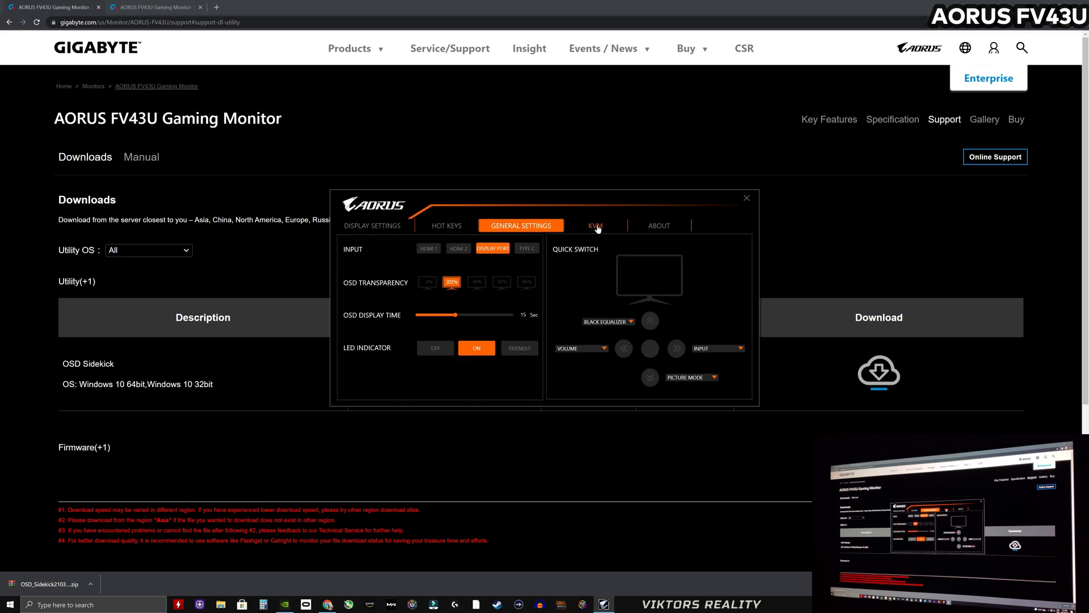
{"action": "left_click", "coordinate": [594, 224]}
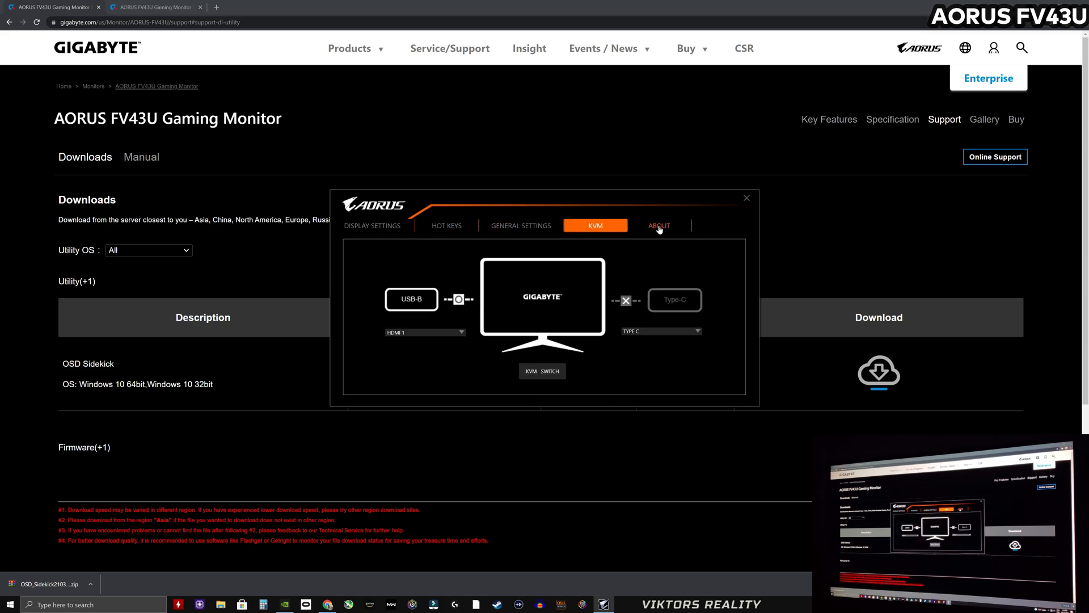
{"action": "left_click", "coordinate": [658, 224]}
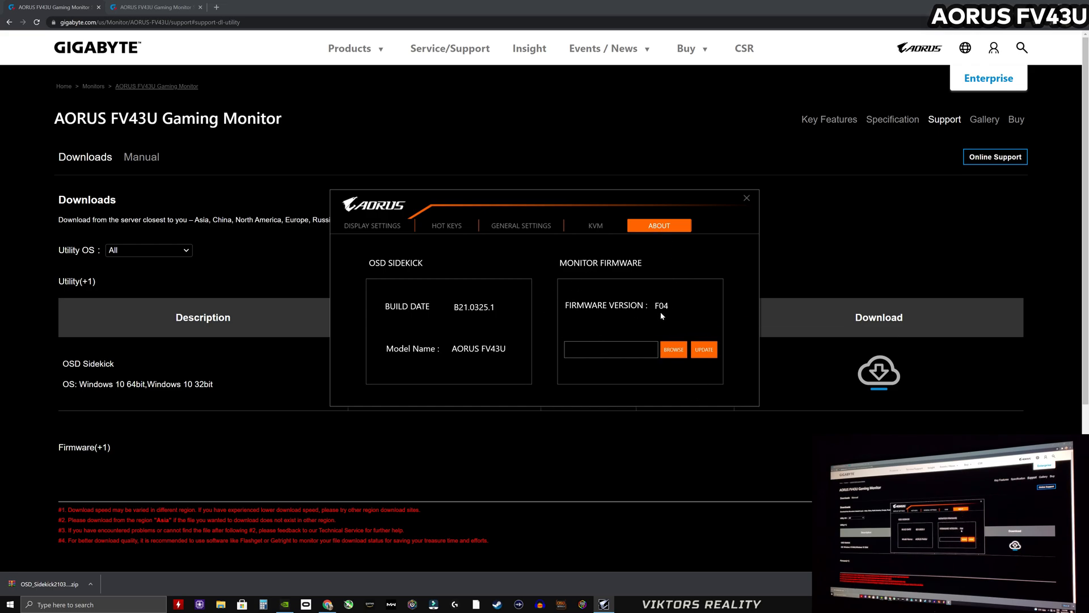
{"action": "mouse_move", "coordinate": [711, 204]}
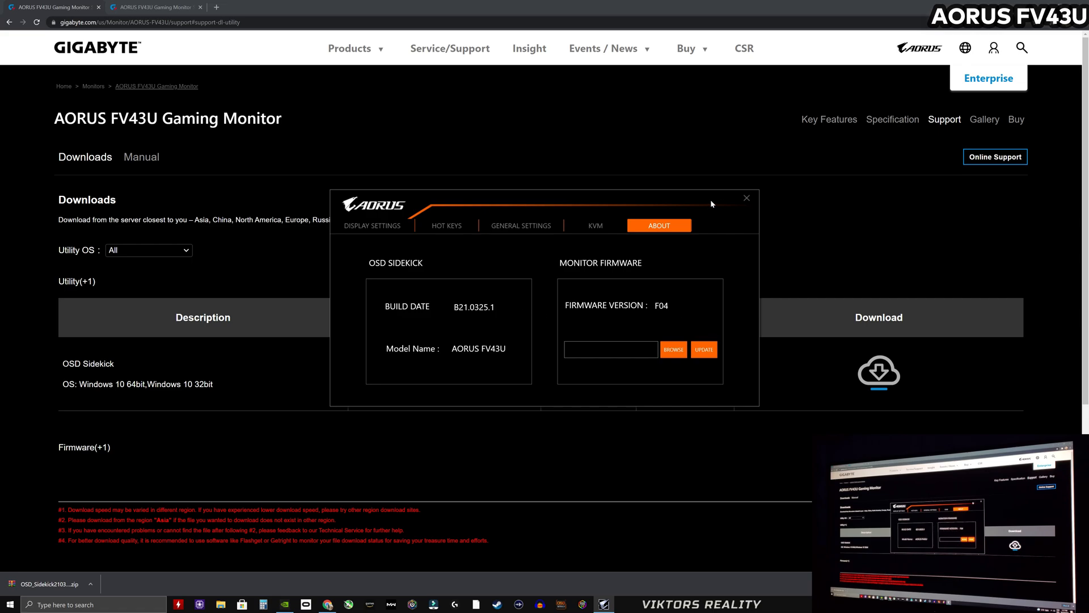
{"action": "left_click", "coordinate": [747, 197]}
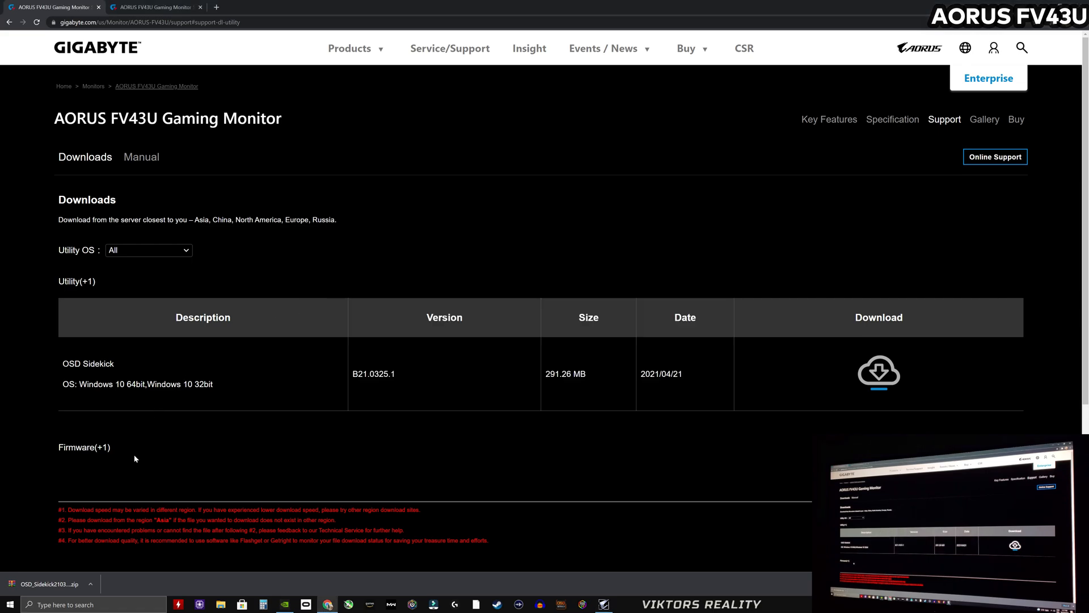
Download the FV43U F04 firmware zip from the Firmware list and open it from the download bar.
{"action": "left_click", "coordinate": [83, 447]}
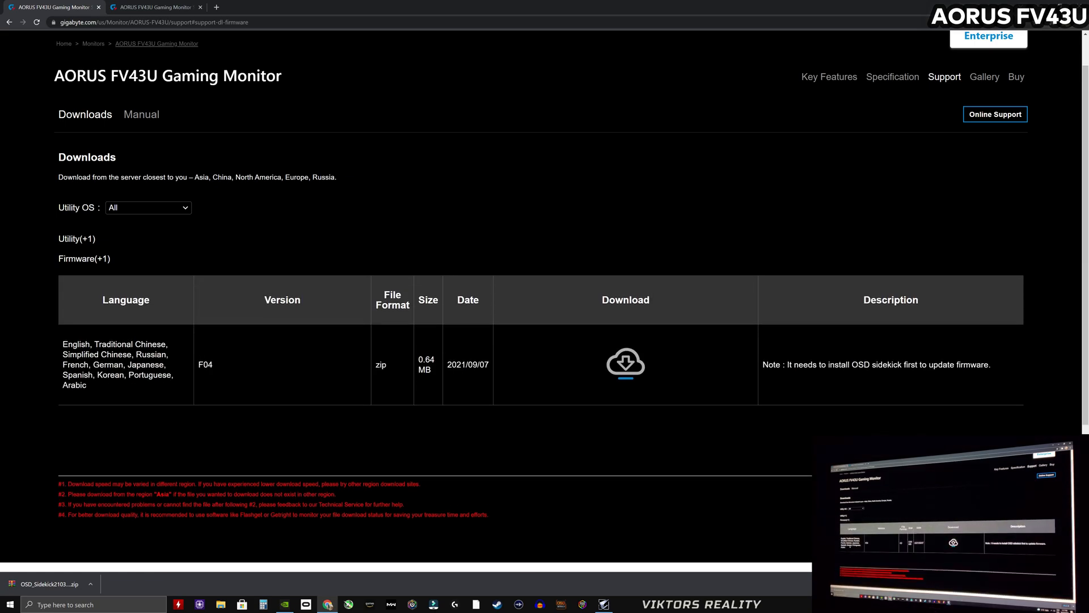
{"action": "mouse_move", "coordinate": [452, 401]}
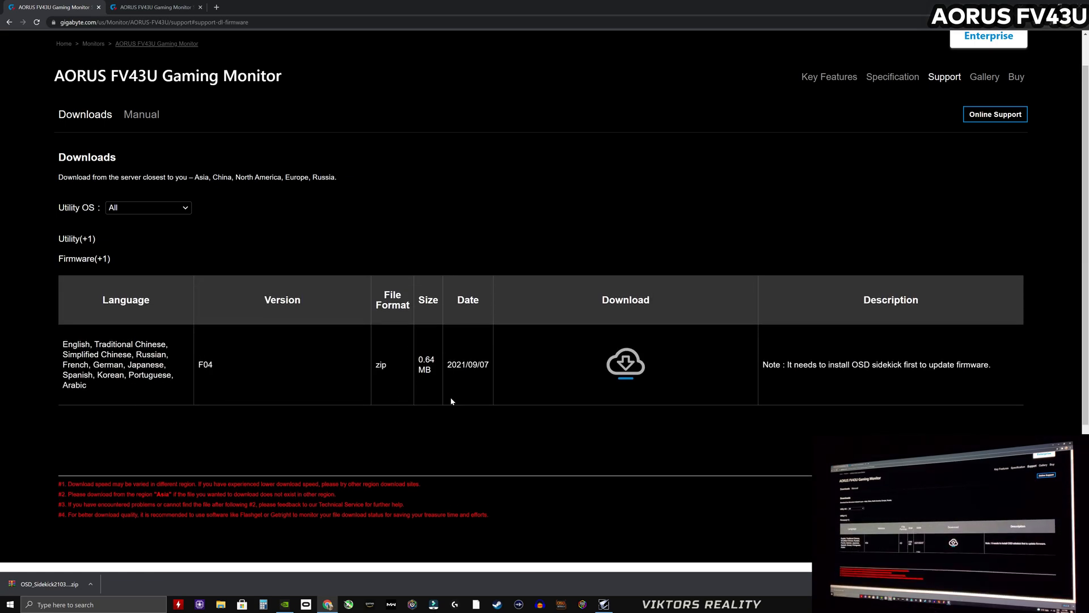
{"action": "left_click", "coordinate": [624, 363]}
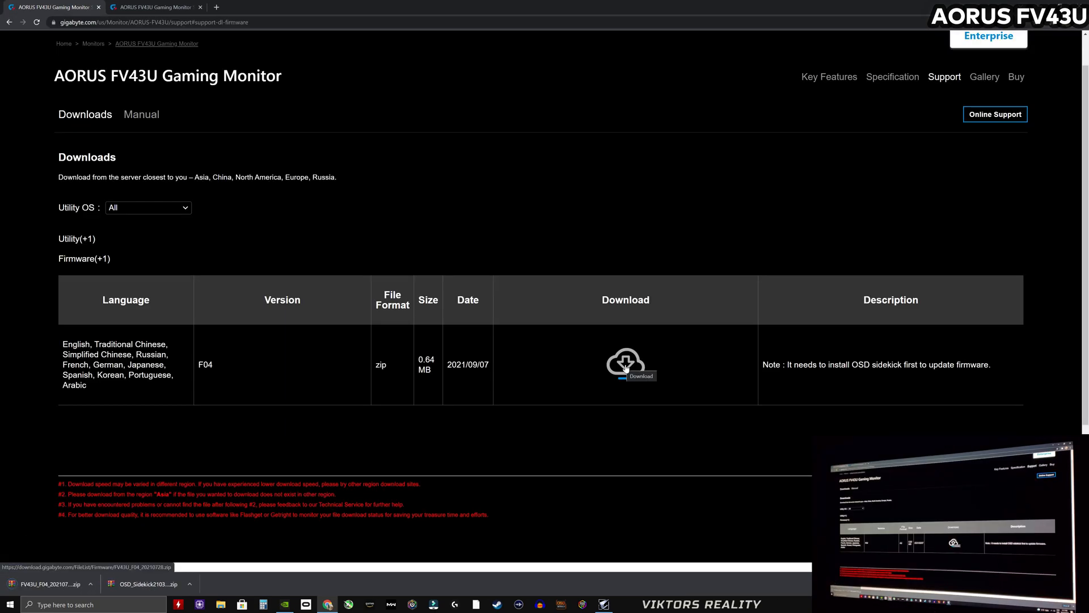
{"action": "left_click", "coordinate": [624, 365]}
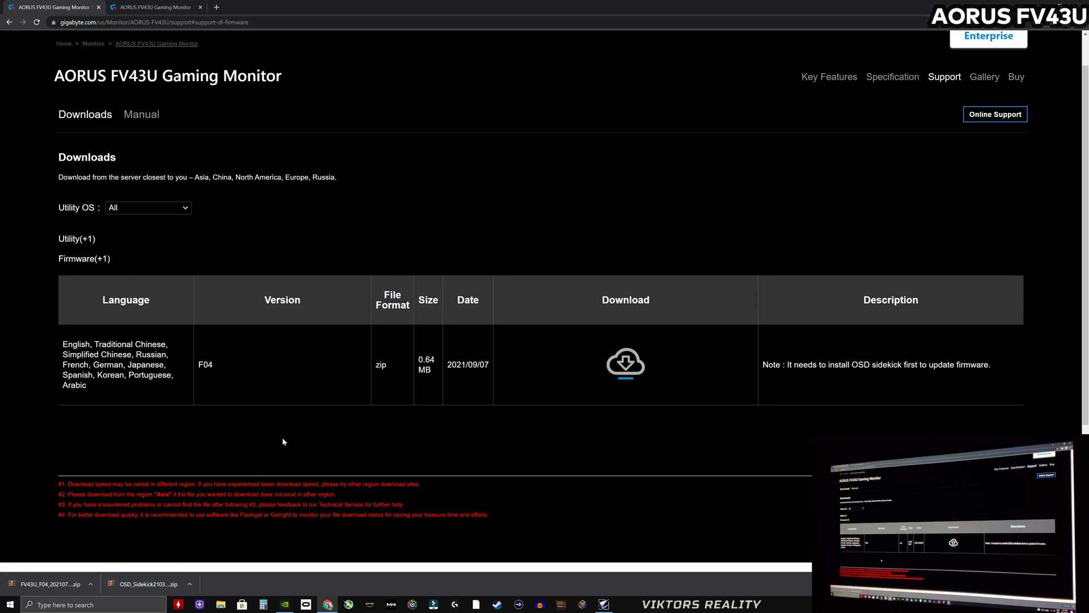
{"action": "left_click", "coordinate": [91, 583]}
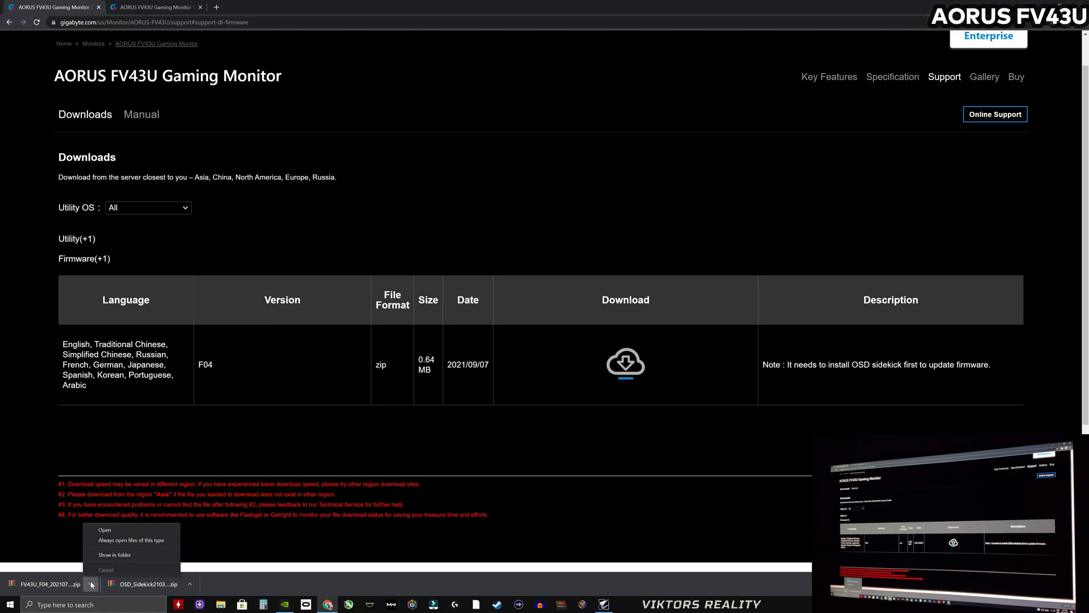
{"action": "left_click", "coordinate": [104, 529]}
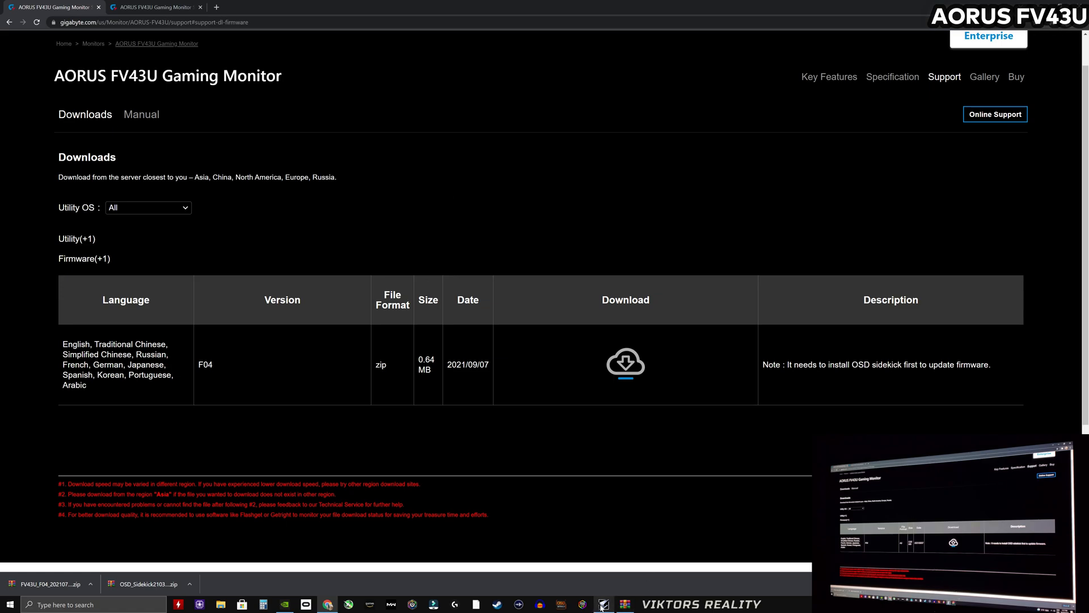
Load the FV43U F04 .bin from the Desktop into OSD Sidekick and start the firmware update.
{"action": "left_click", "coordinate": [603, 604]}
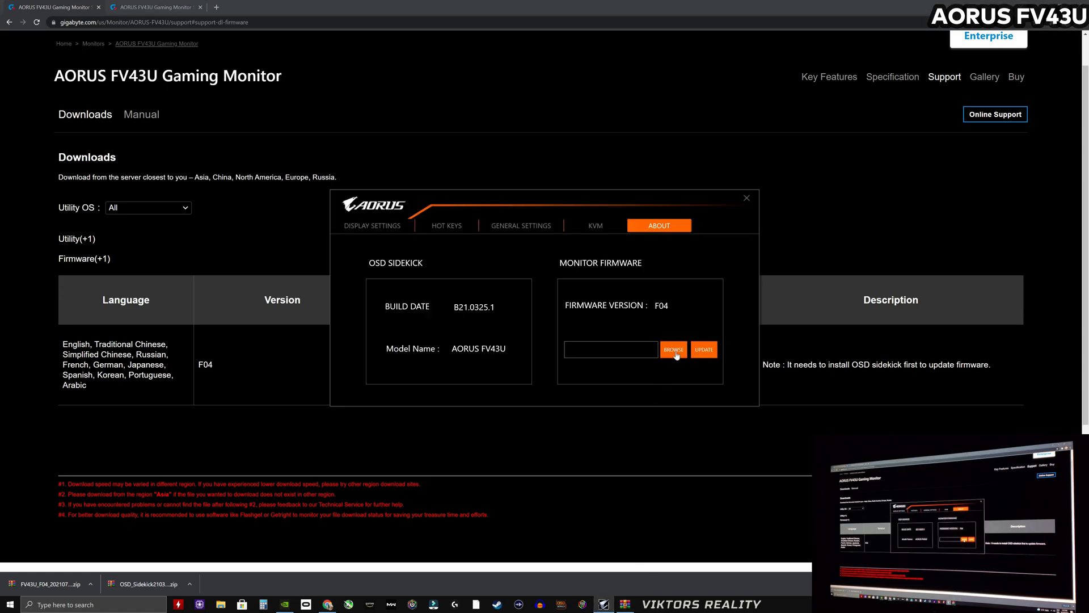
{"action": "left_click", "coordinate": [673, 348]}
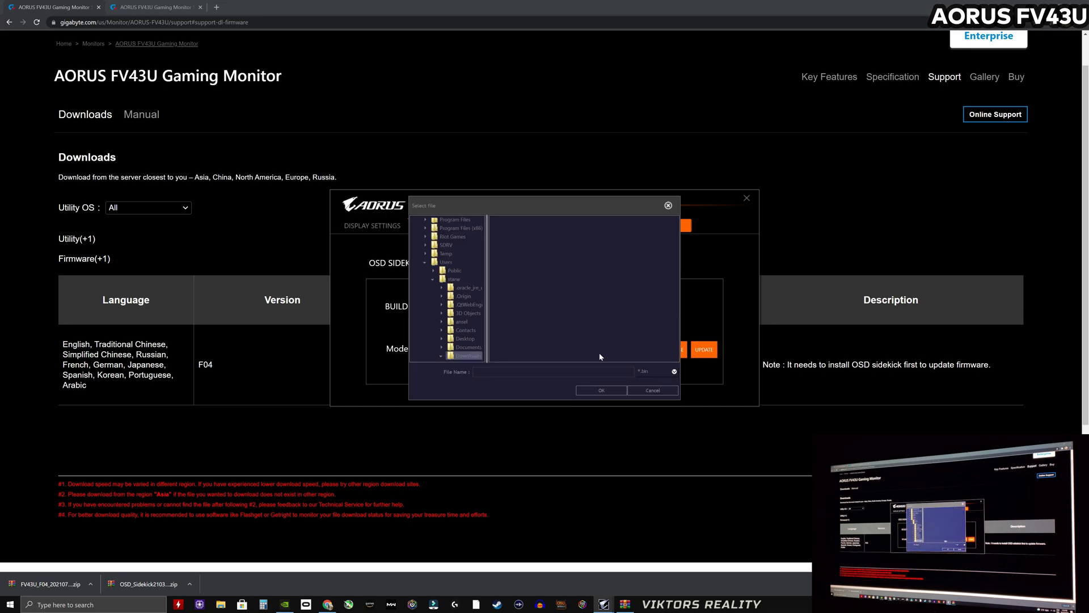
{"action": "left_click", "coordinate": [461, 338]}
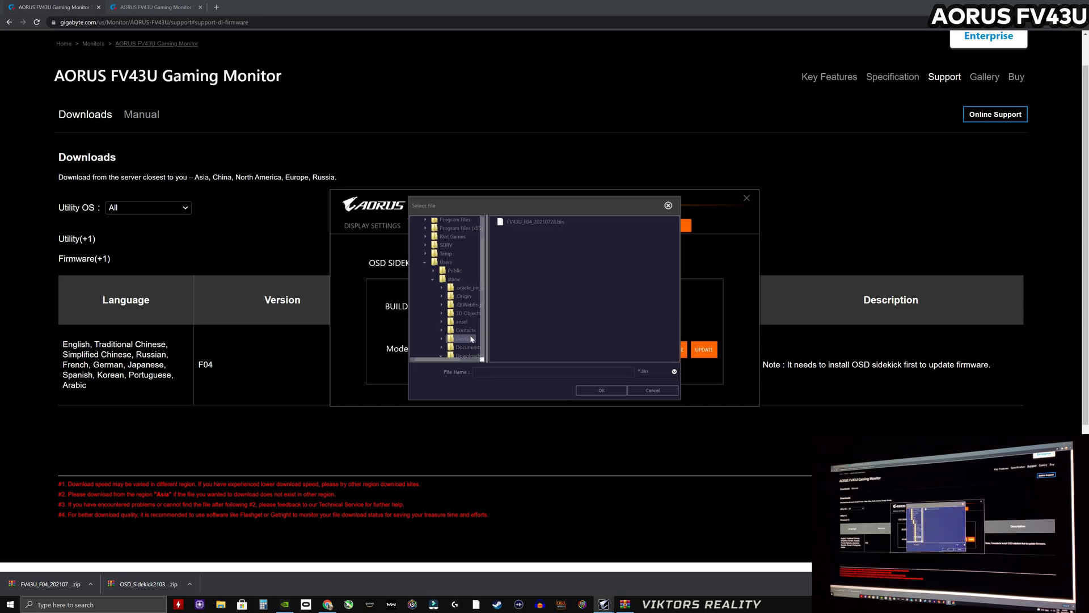
{"action": "left_click", "coordinate": [534, 222]}
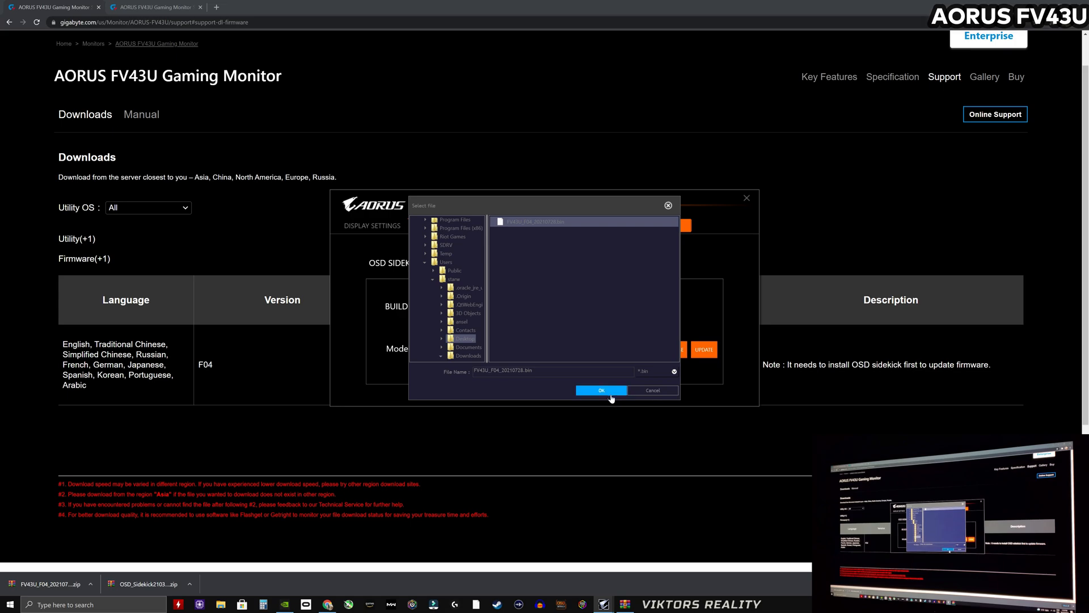
{"action": "left_click", "coordinate": [600, 390]}
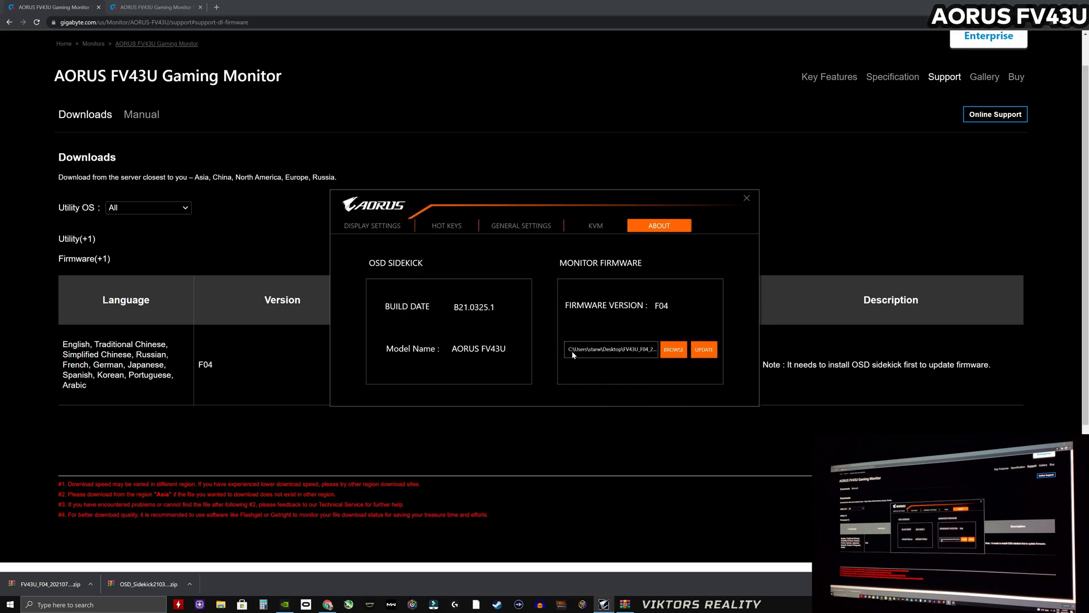
{"action": "mouse_move", "coordinate": [658, 384]}
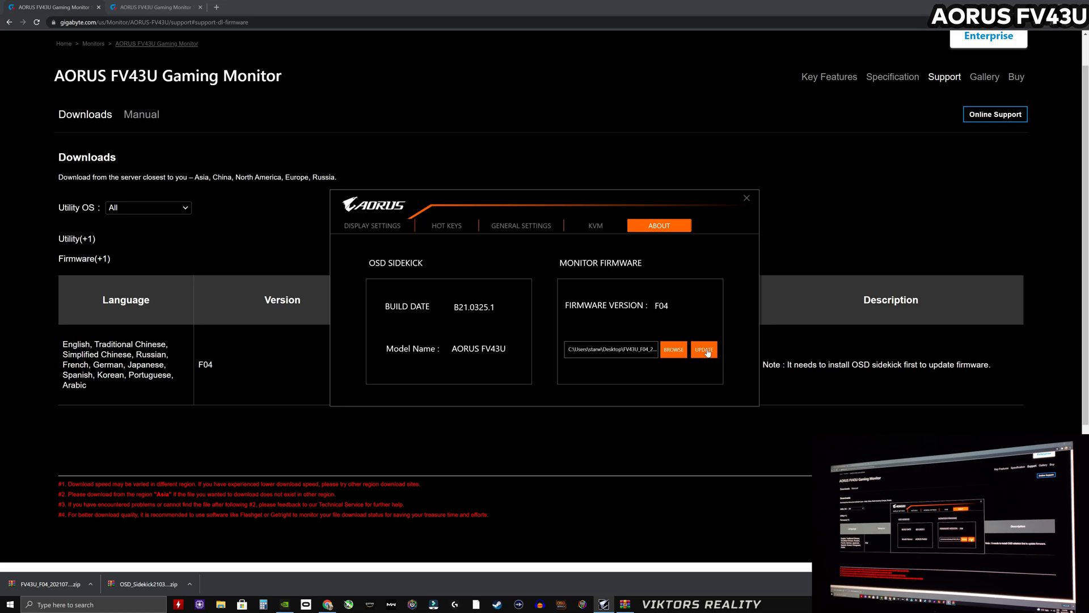
{"action": "left_click", "coordinate": [747, 198]}
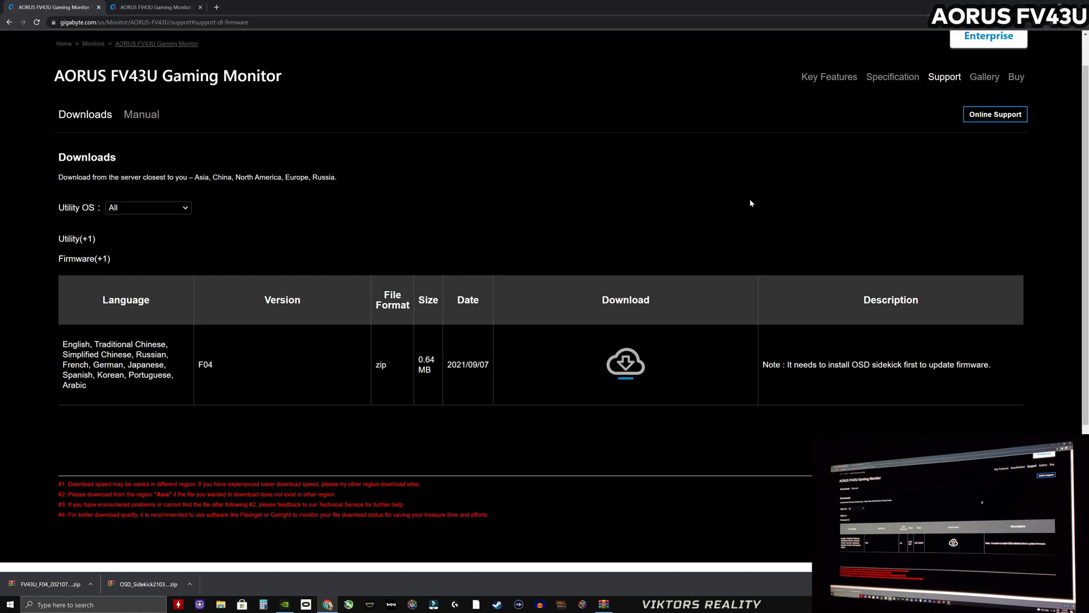
{"action": "mouse_move", "coordinate": [565, 222]}
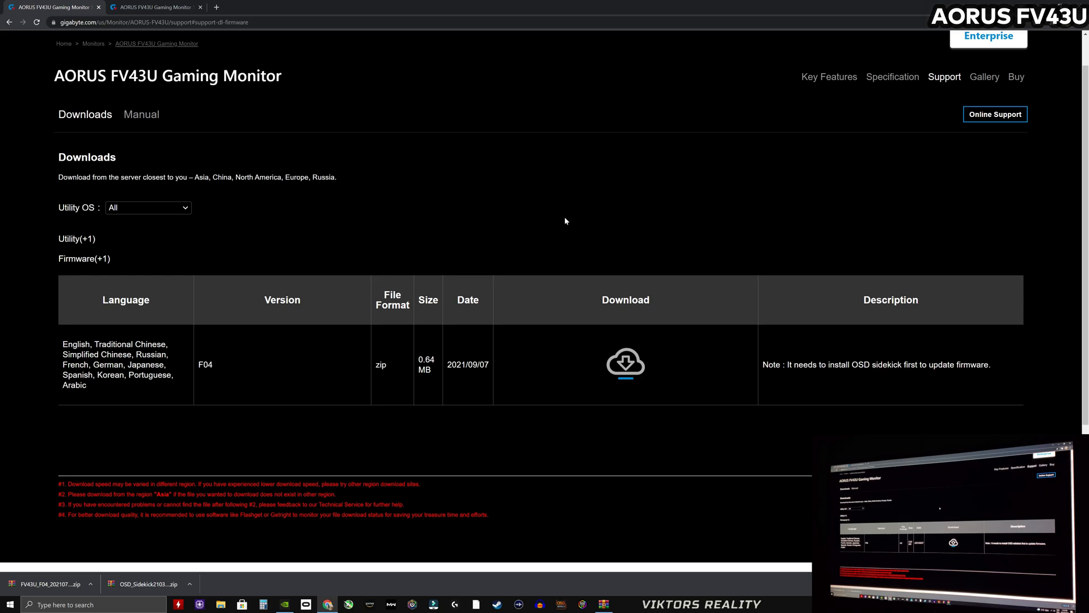
{"action": "mouse_move", "coordinate": [97, 50]}
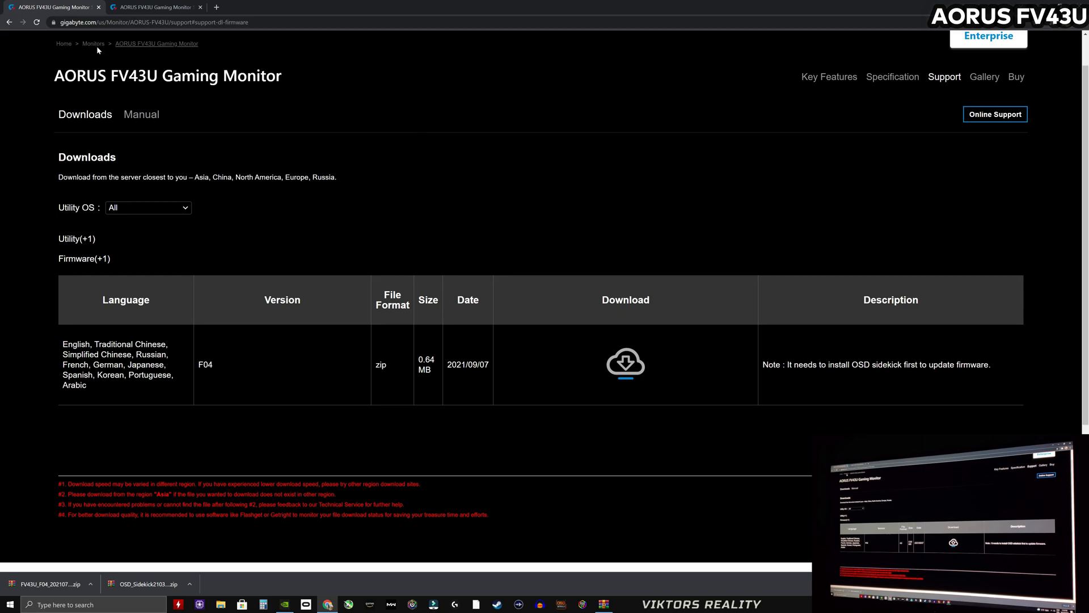
{"action": "mouse_move", "coordinate": [99, 48]}
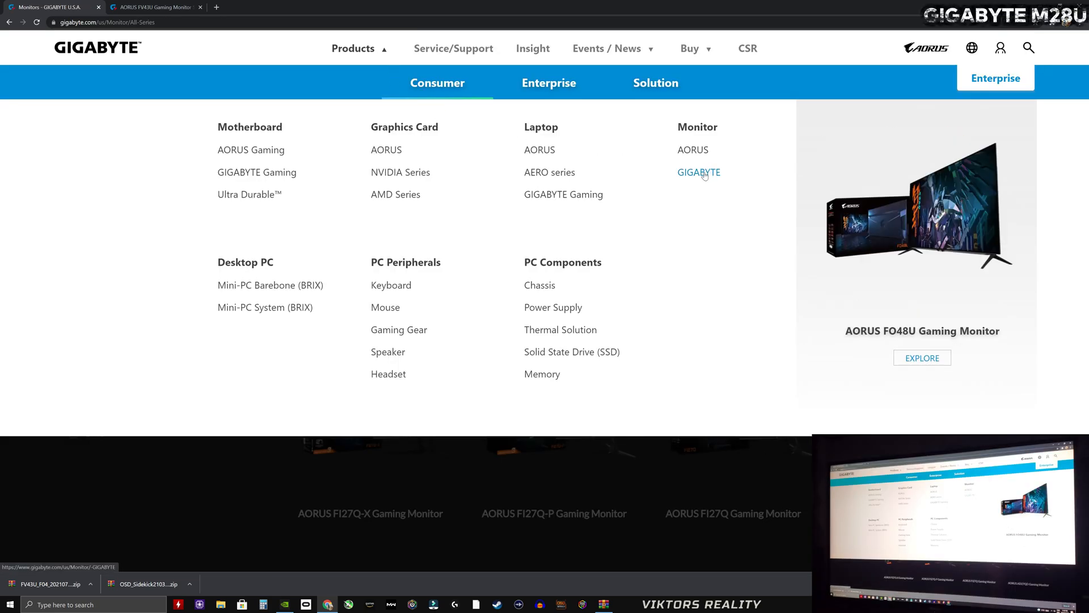
Find the M28U among 3840x2160 GIGABYTE monitors and reveal its firmware downloads for F07.
{"action": "left_click", "coordinate": [698, 173]}
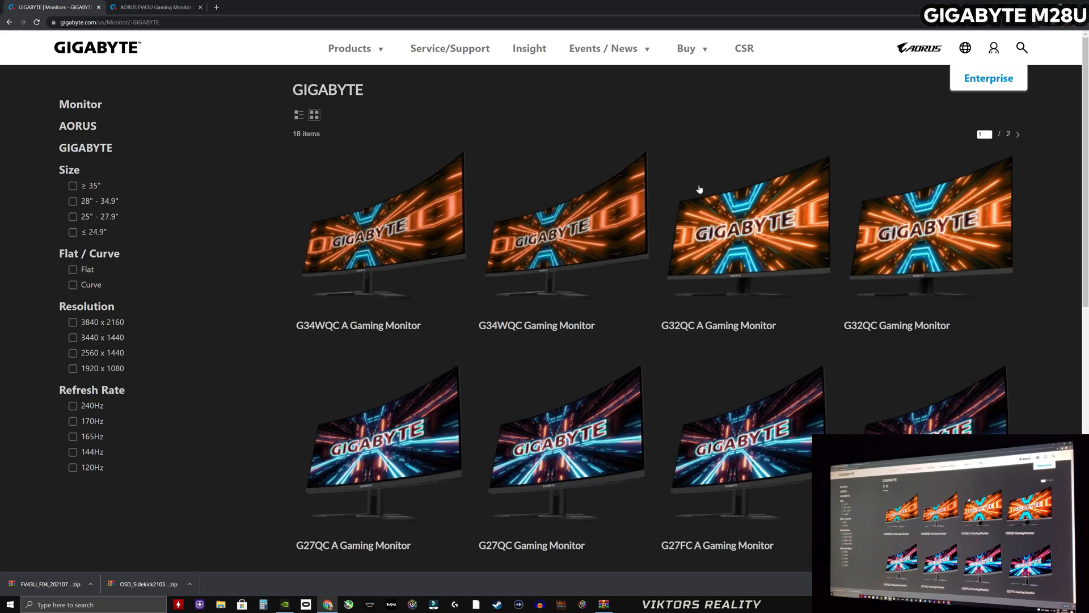
{"action": "scroll", "scroll_direction": "down", "scroll_amount": 3}
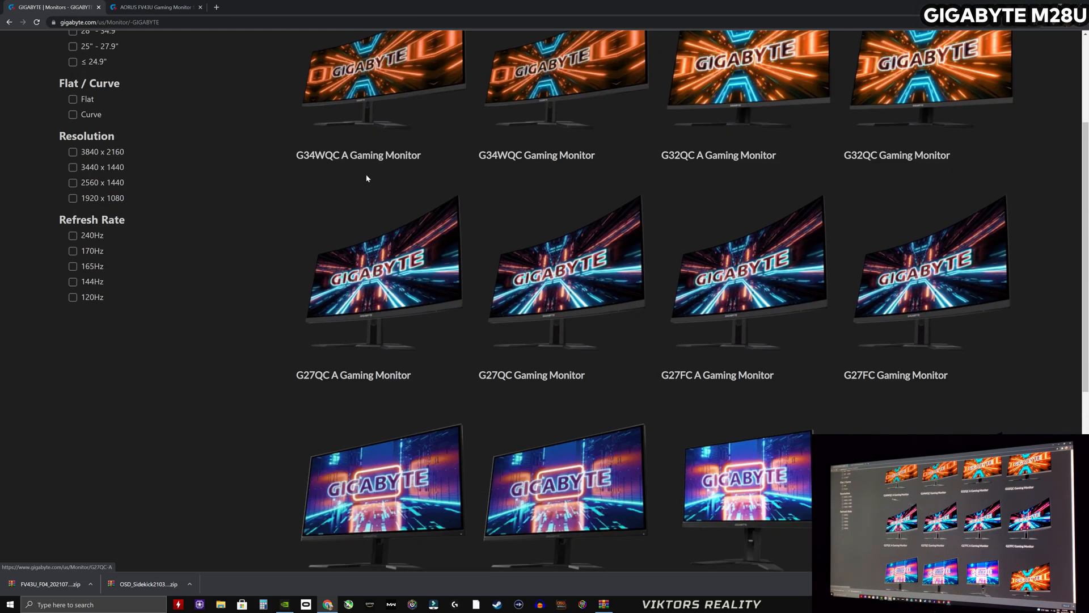
{"action": "left_click", "coordinate": [73, 151]}
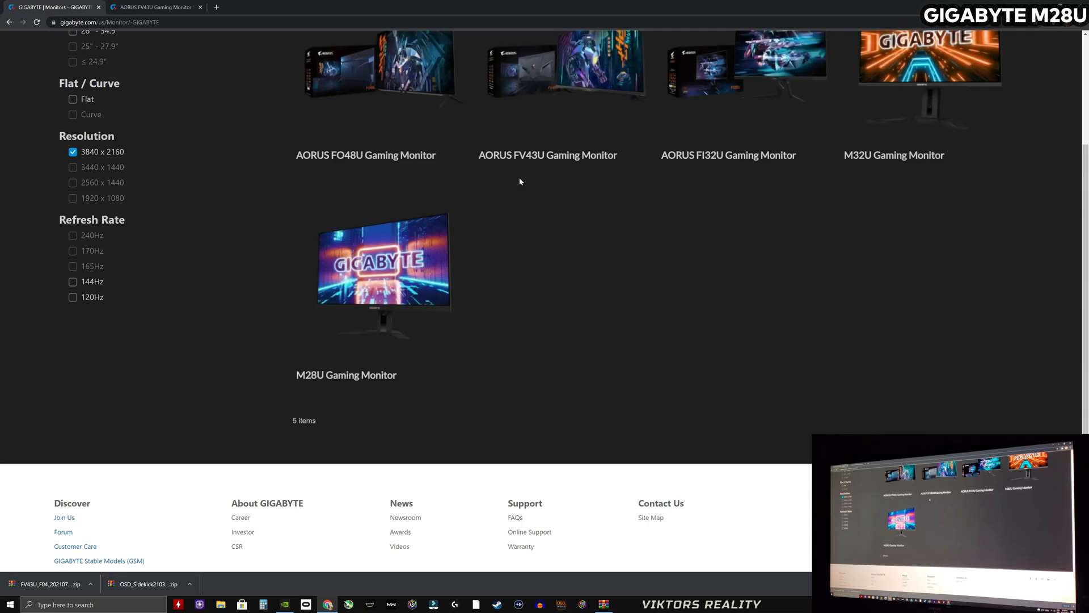
{"action": "left_click", "coordinate": [383, 273]}
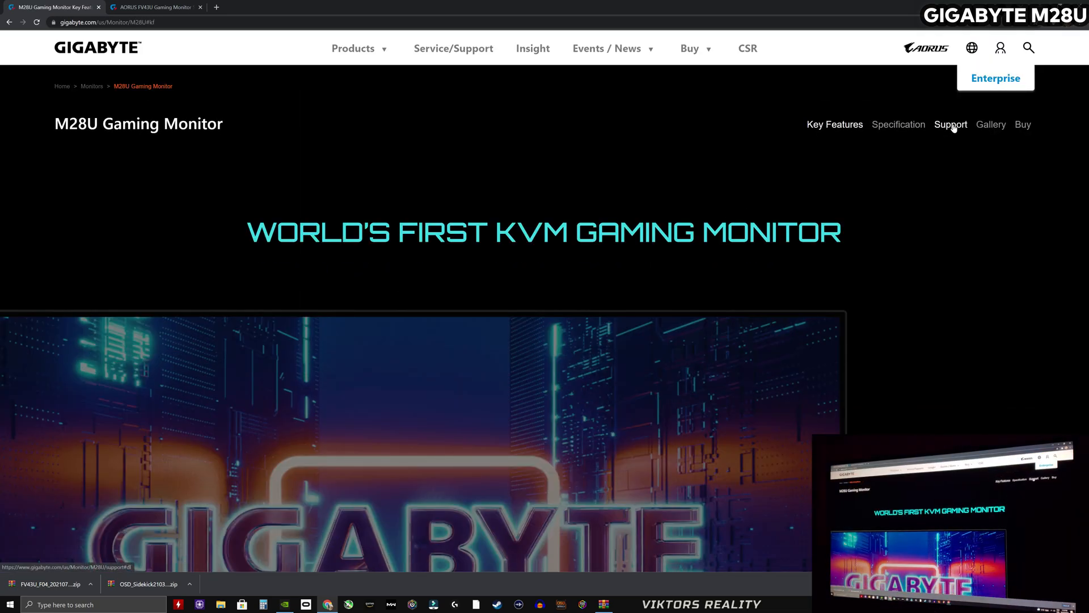
{"action": "left_click", "coordinate": [949, 125]}
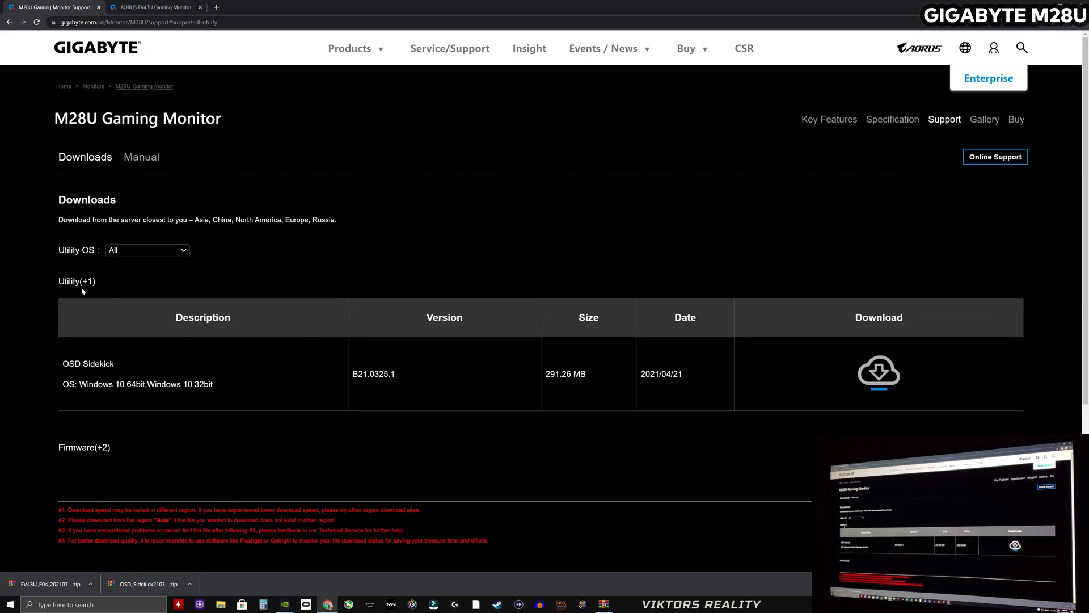
{"action": "mouse_move", "coordinate": [635, 387]}
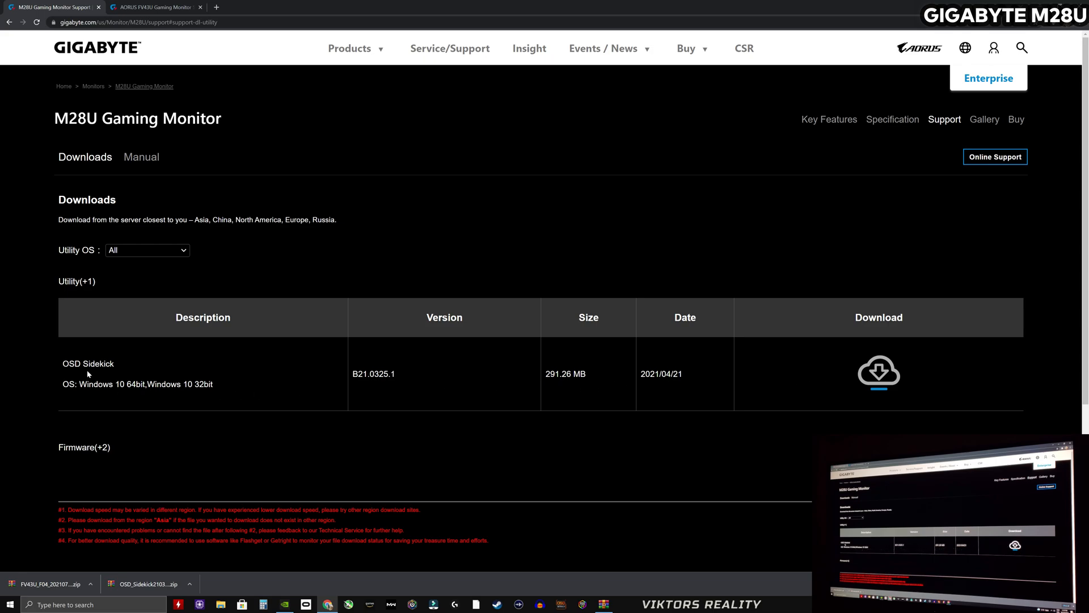
{"action": "left_click", "coordinate": [83, 283]}
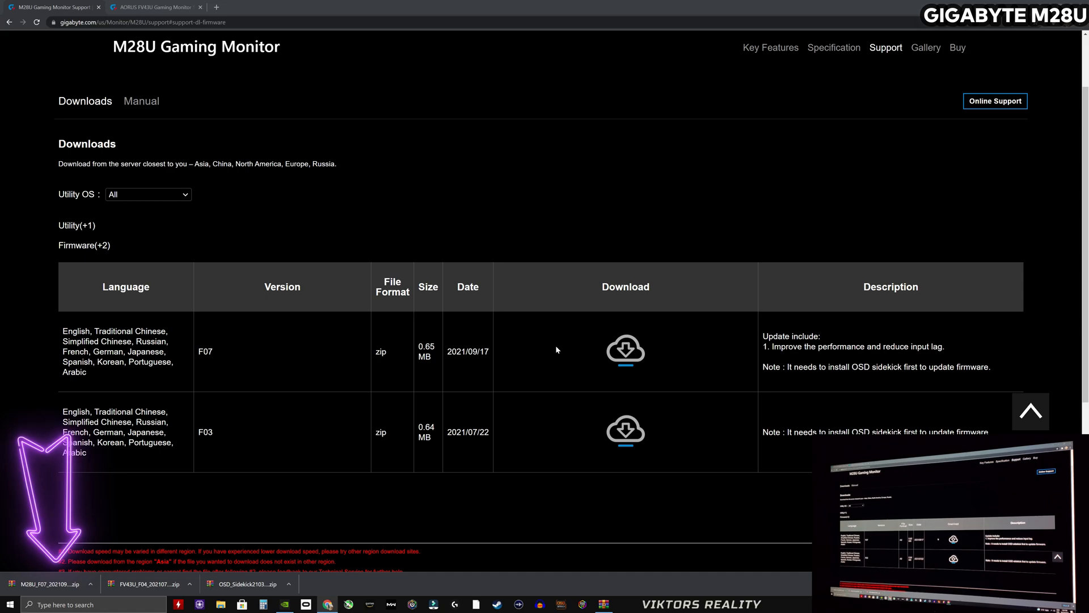
{"action": "mouse_move", "coordinate": [568, 535]}
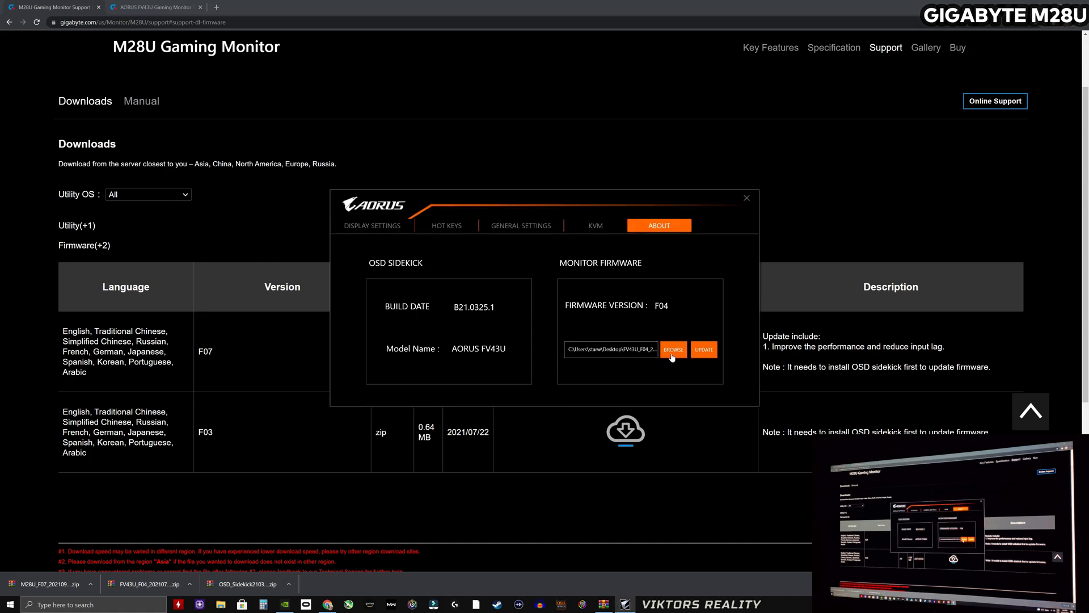
{"action": "left_click", "coordinate": [673, 348]}
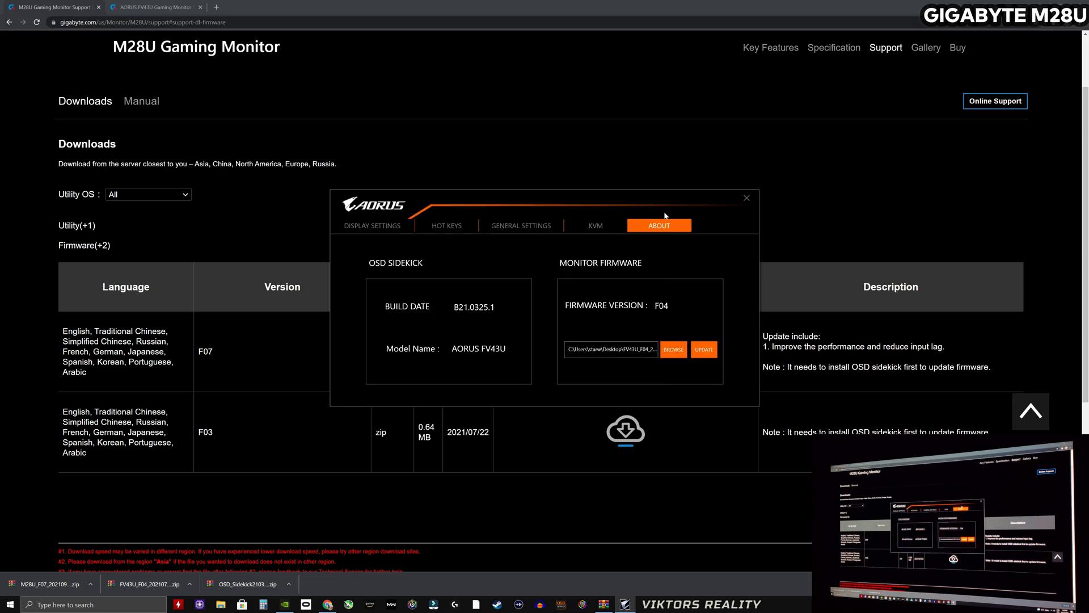
{"action": "left_click", "coordinate": [746, 197]}
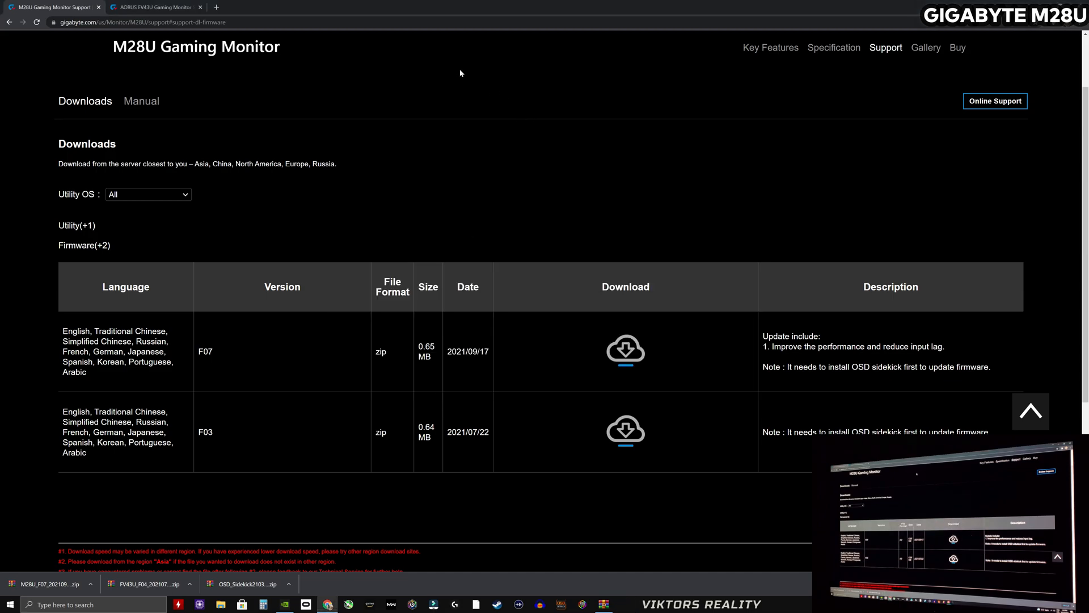
{"action": "mouse_move", "coordinate": [401, 12]}
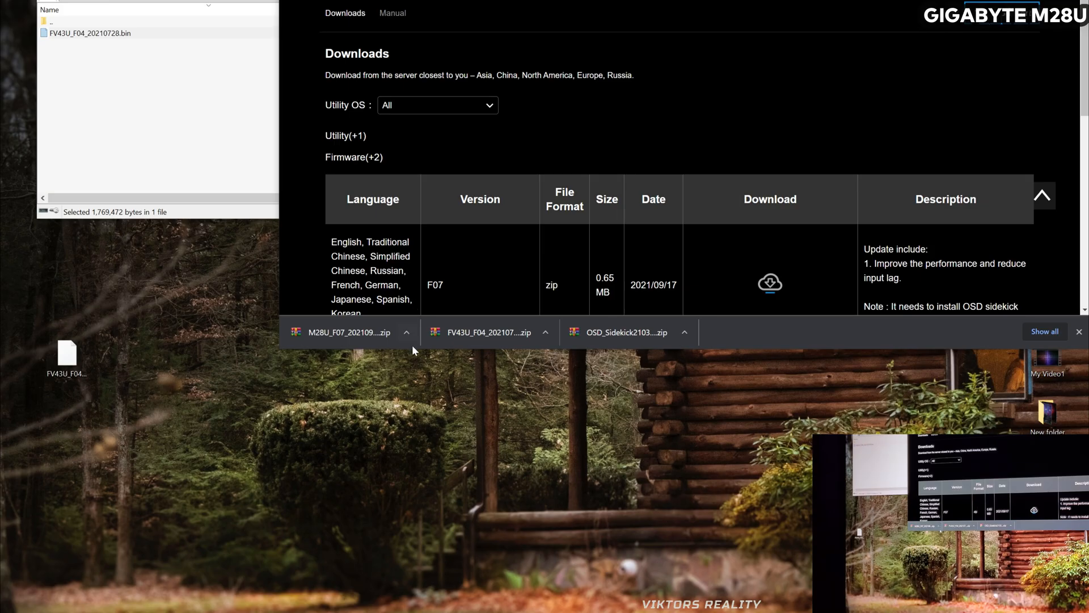
Open the M28U_F07 zip in WinRAR, dismissing the license reminder, to reach M28U_F07_20210913.bin.
{"action": "left_click", "coordinate": [407, 333]}
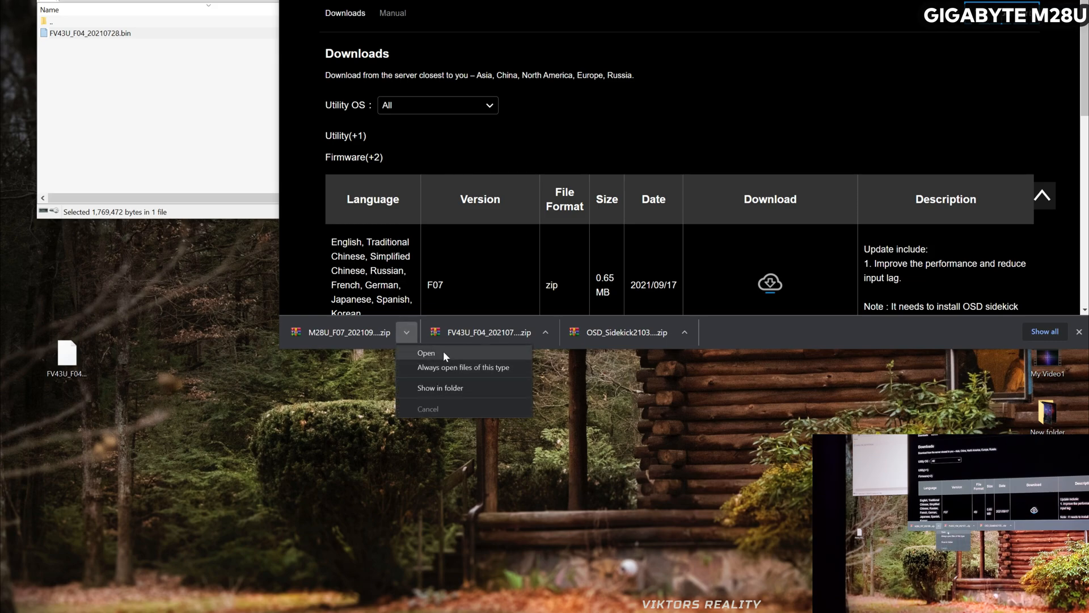
{"action": "left_click", "coordinate": [426, 353]}
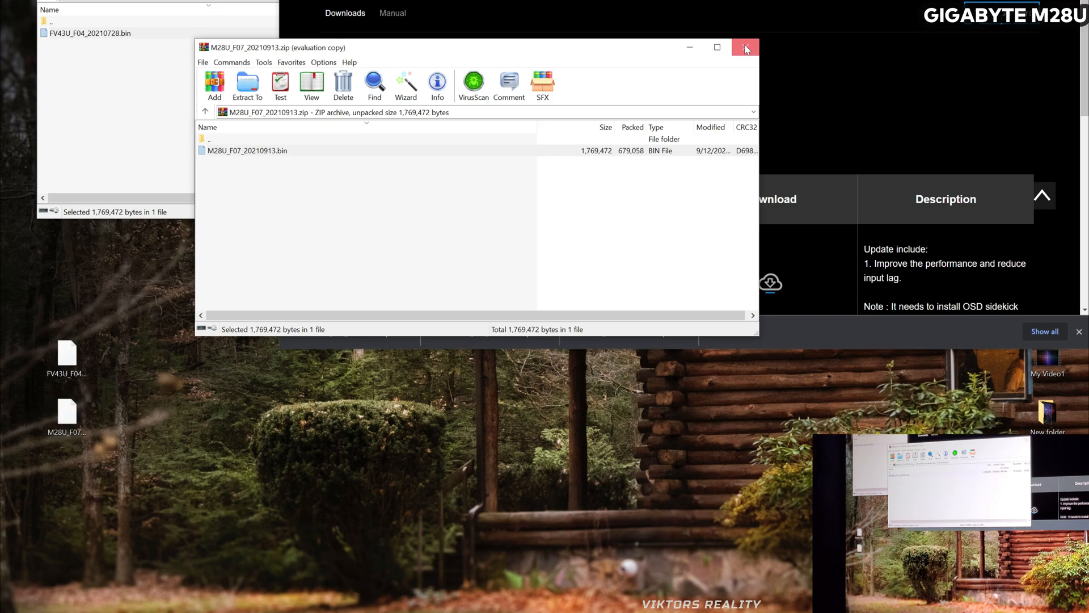
{"action": "left_click", "coordinate": [744, 47]}
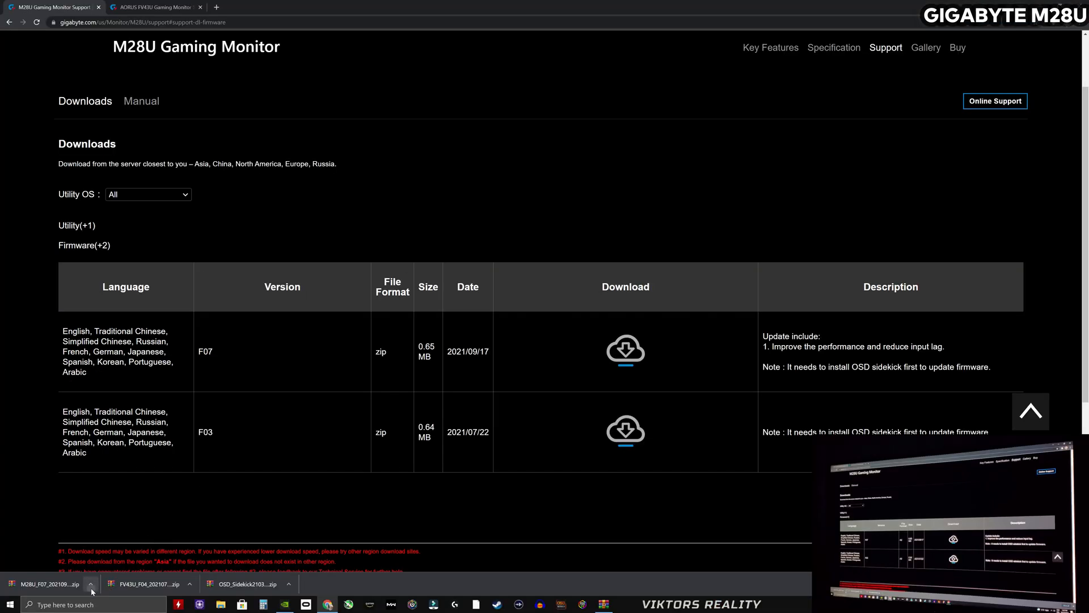
{"action": "left_click", "coordinate": [48, 583]}
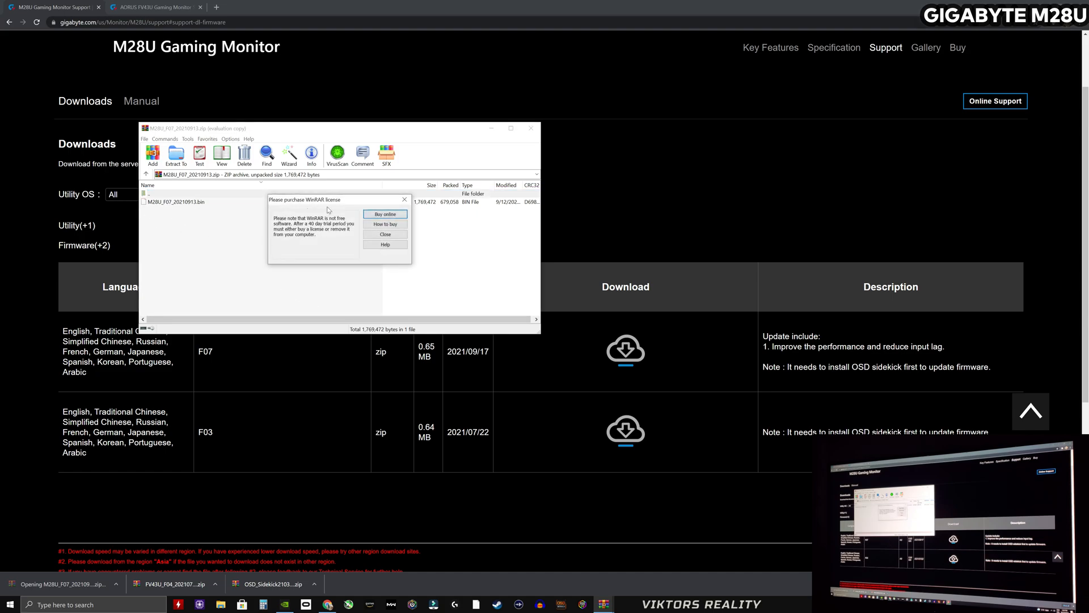
{"action": "left_click", "coordinate": [385, 234]}
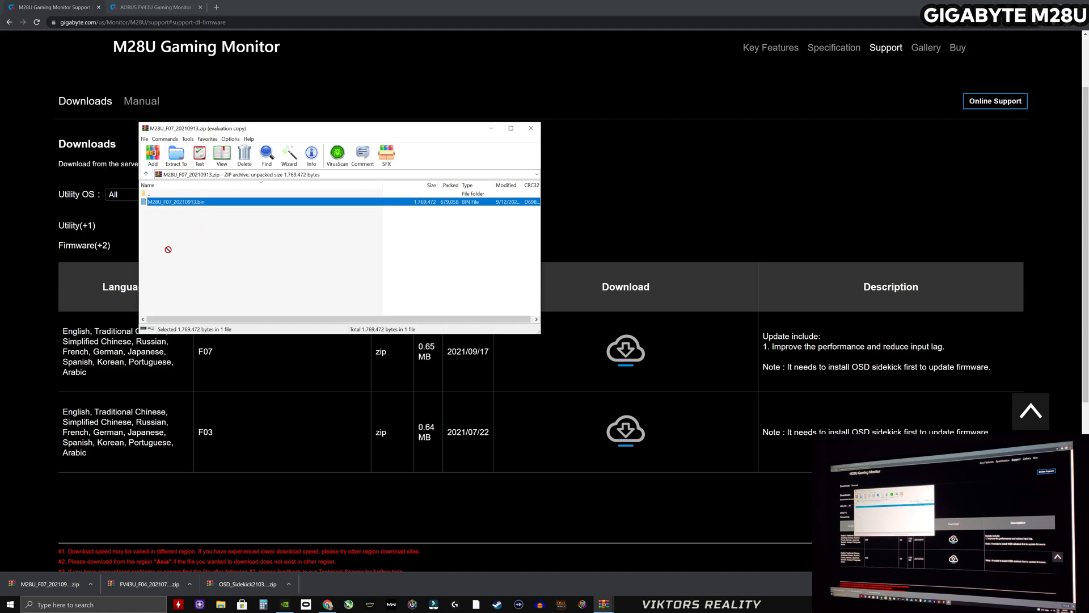
{"action": "mouse_move", "coordinate": [547, 116]}
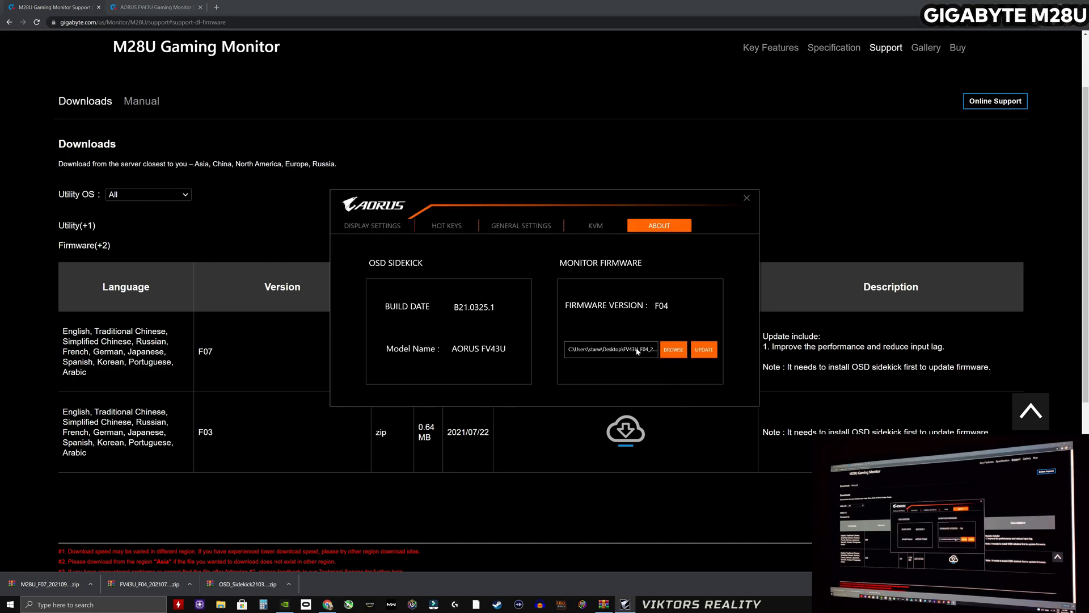
Select M28U_F07_20210913.bin from the Desktop as OSD Sidekick's firmware file.
{"action": "left_click", "coordinate": [673, 349]}
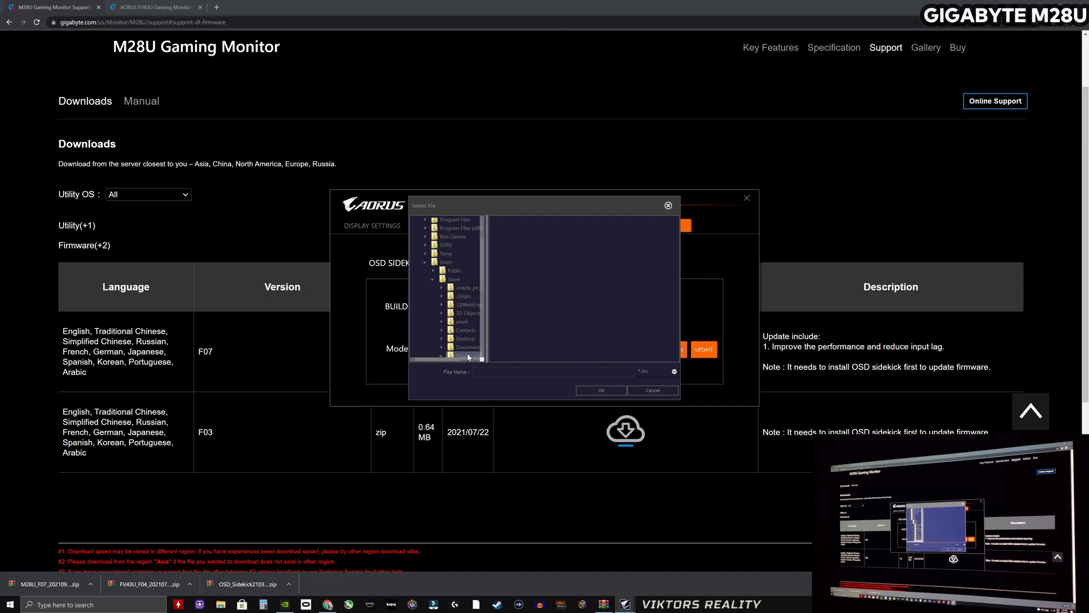
{"action": "left_click", "coordinate": [463, 338]}
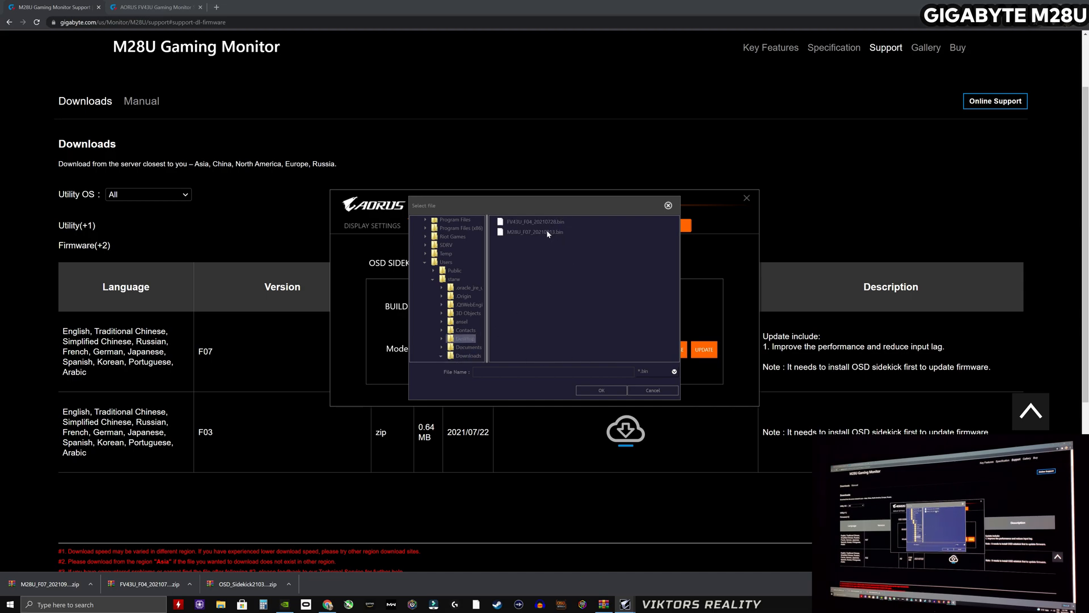
{"action": "mouse_move", "coordinate": [544, 246]}
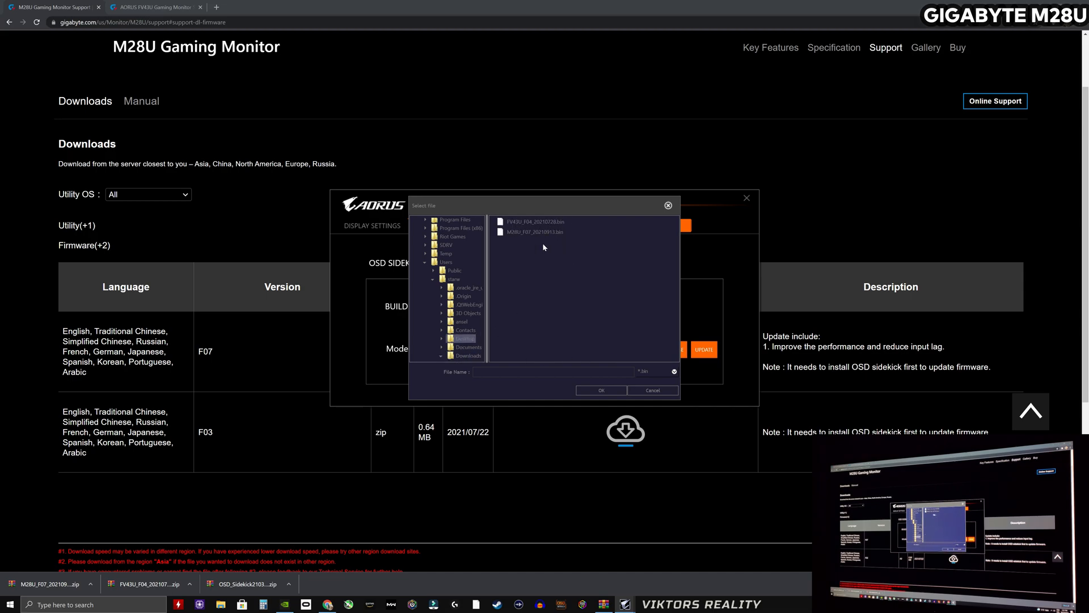
{"action": "left_click", "coordinate": [532, 231]}
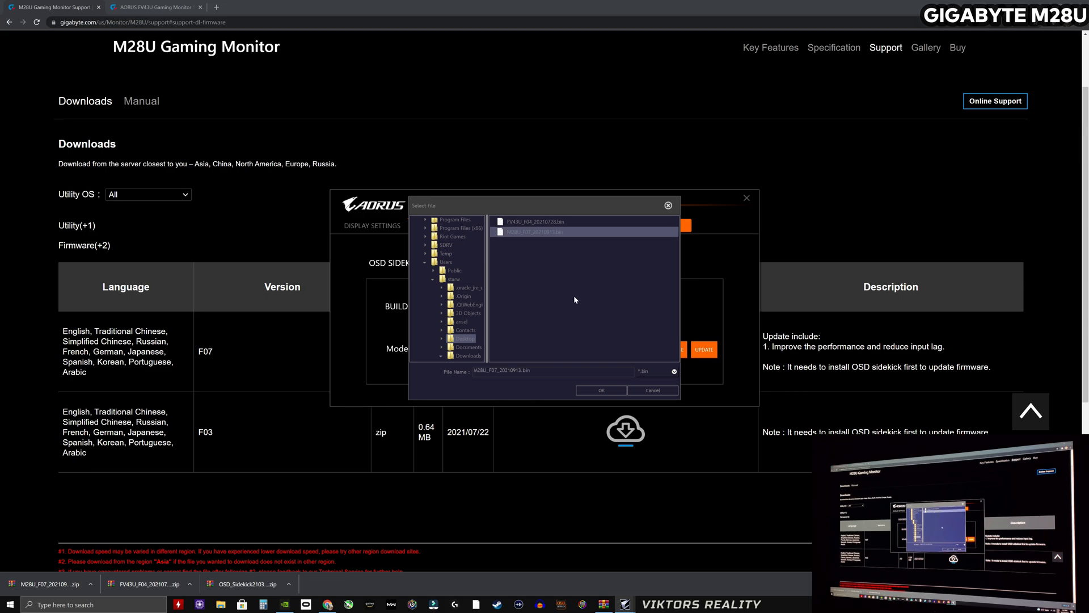
{"action": "left_click", "coordinate": [600, 389]}
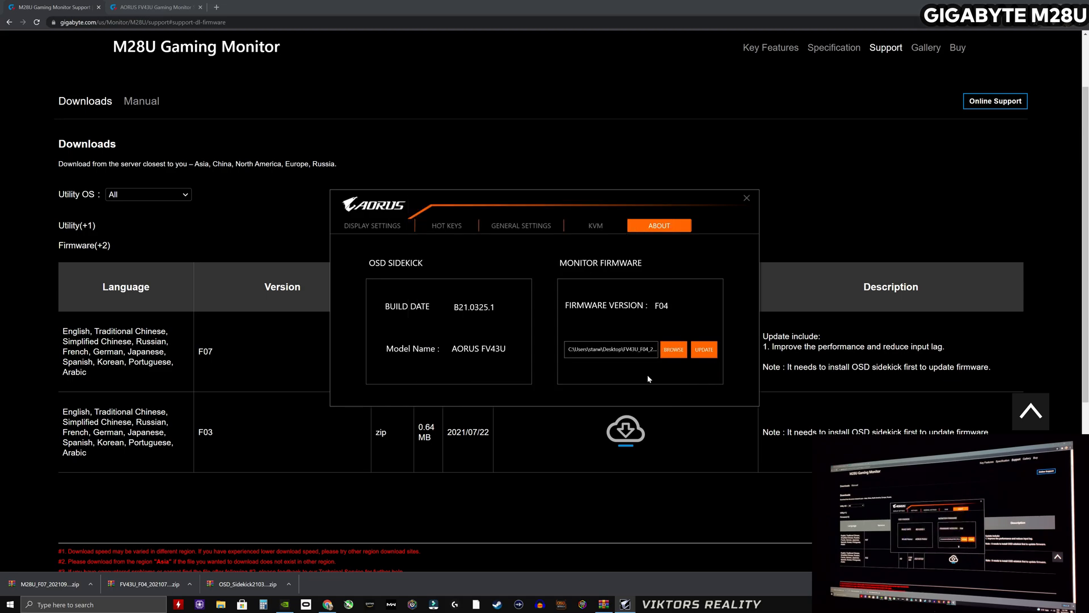
{"action": "mouse_move", "coordinate": [642, 372]}
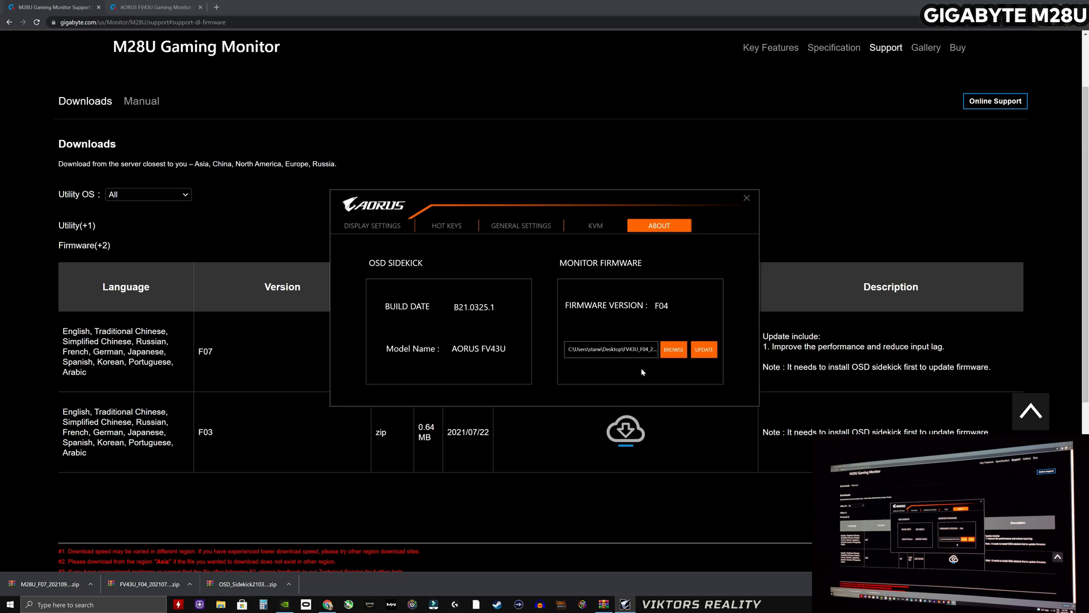